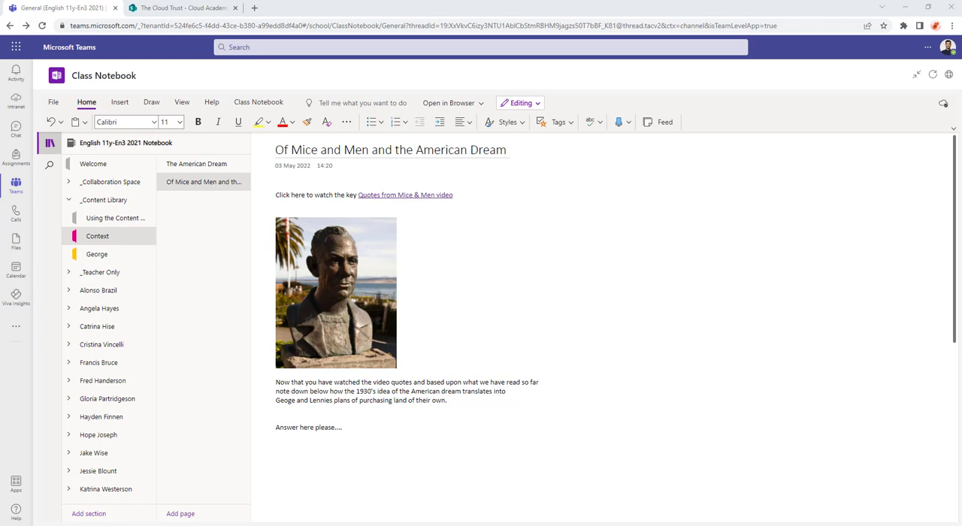
mouse_move(182, 295)
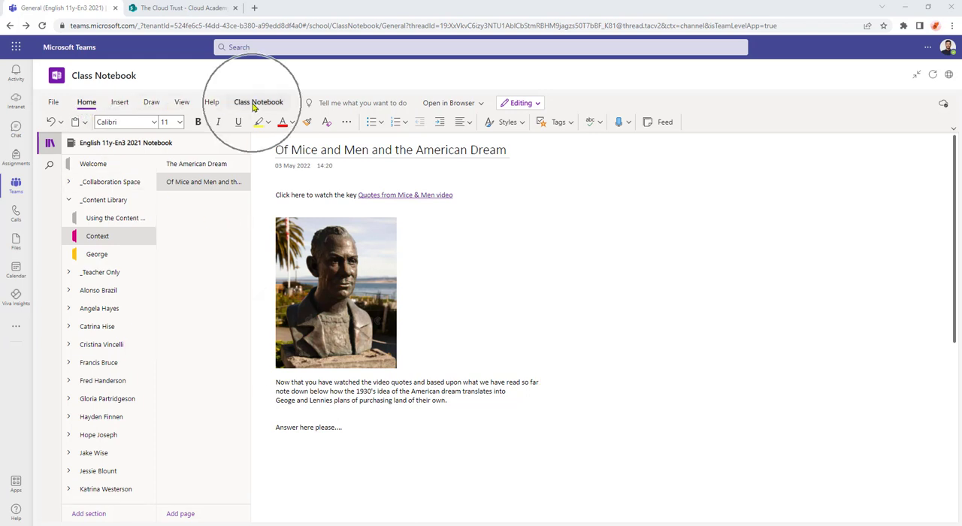
- Show the Class Notebook teacher tools on the Of Mice and Men page
click(258, 103)
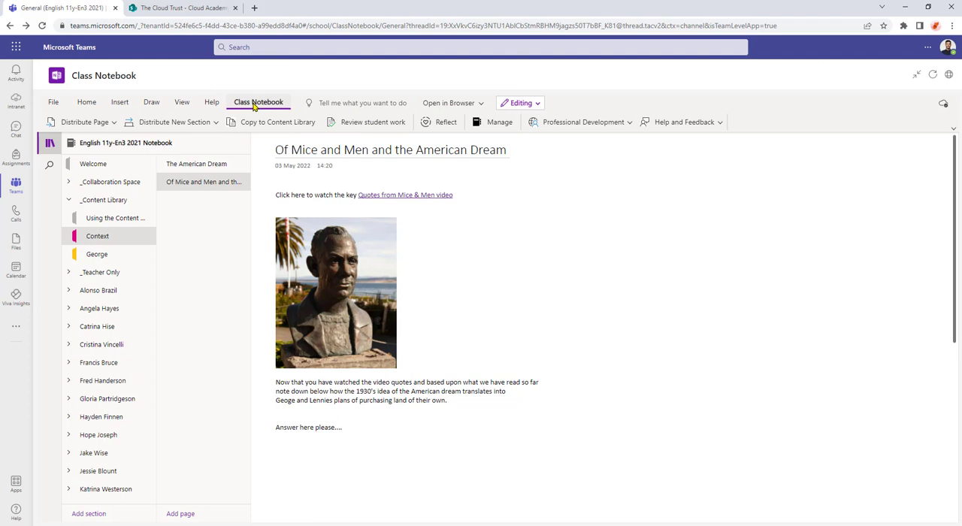
mouse_move(441, 127)
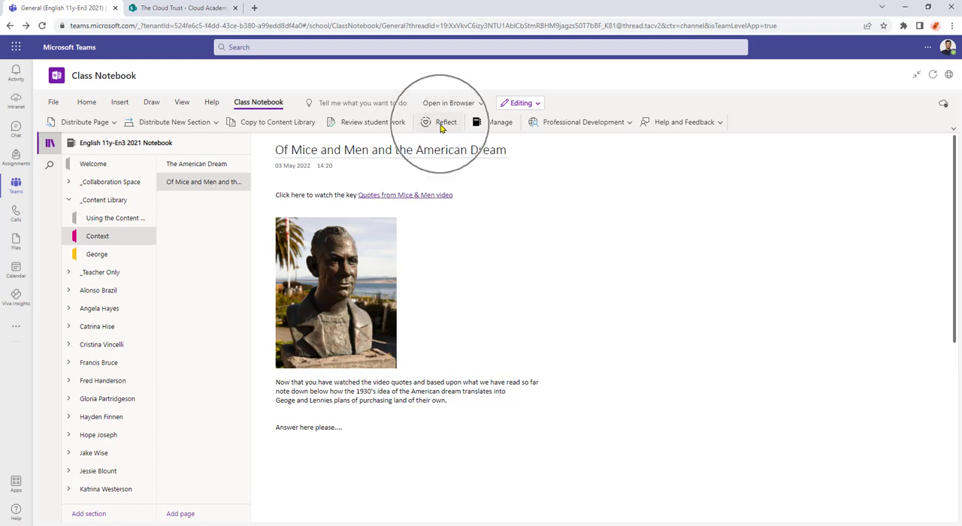
- Start a Reflect check-in and preview the satisfaction, motivation, understanding and effort questions
click(446, 122)
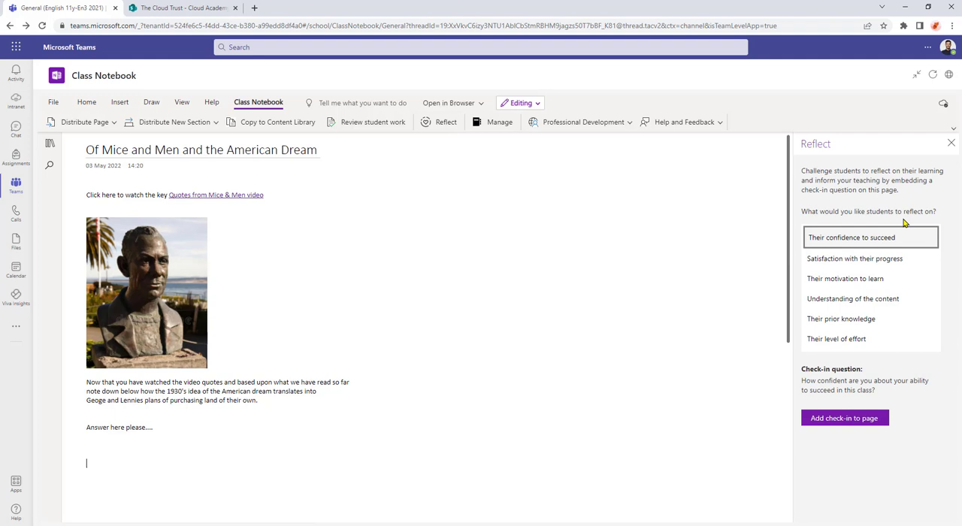
mouse_move(927, 198)
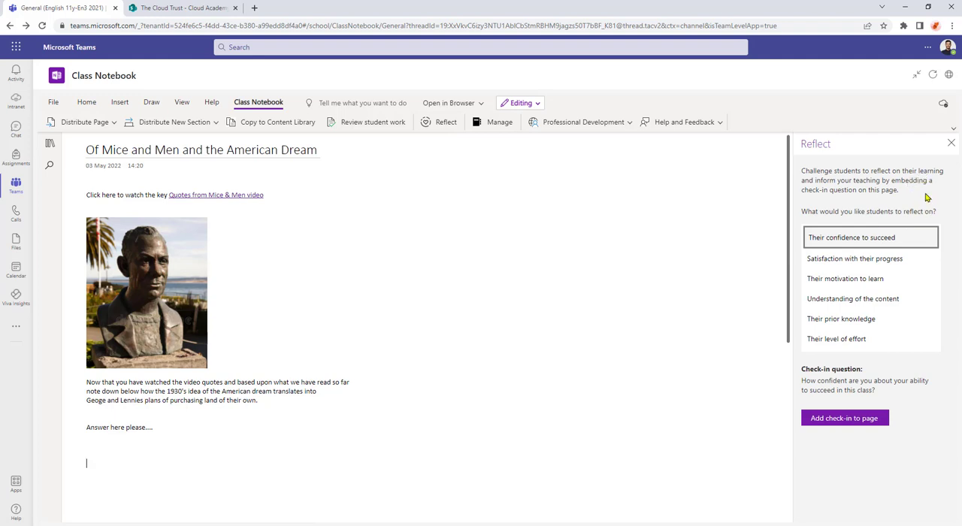
mouse_move(872, 221)
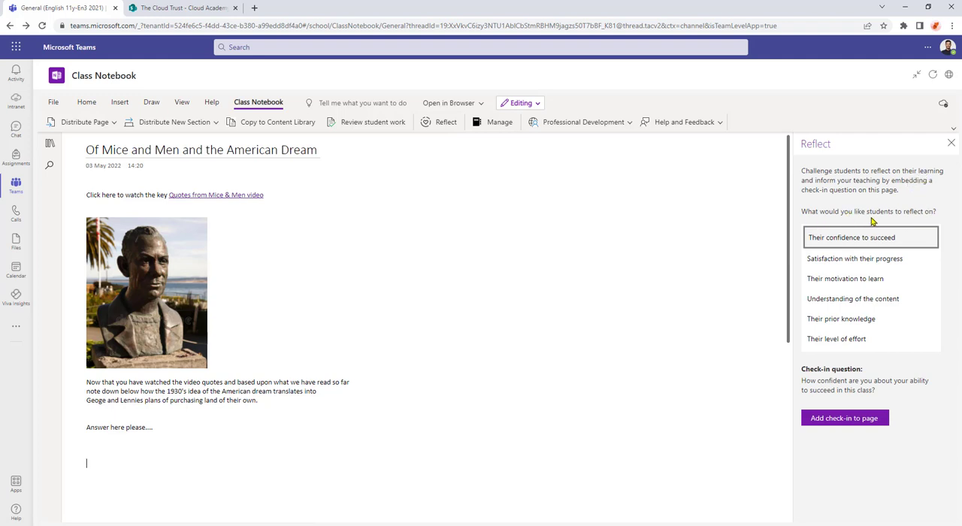
mouse_move(917, 255)
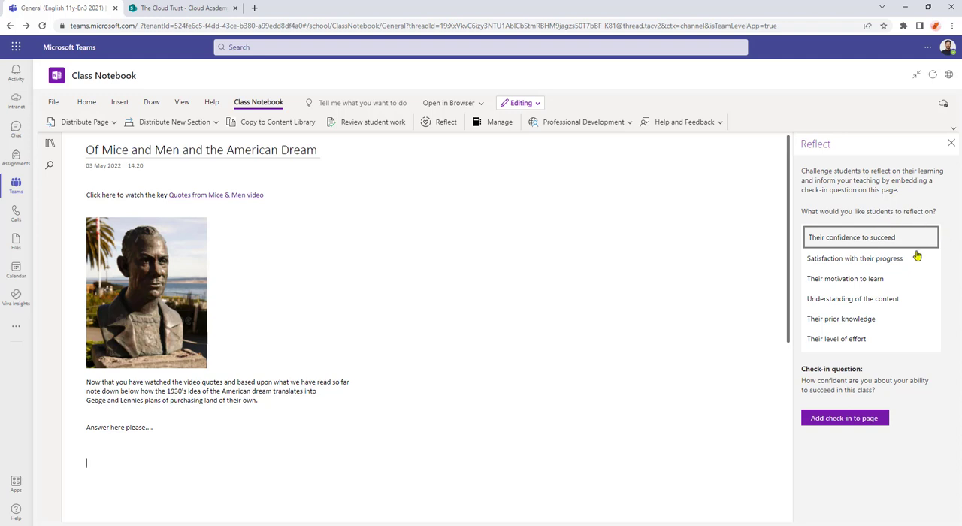
mouse_move(863, 296)
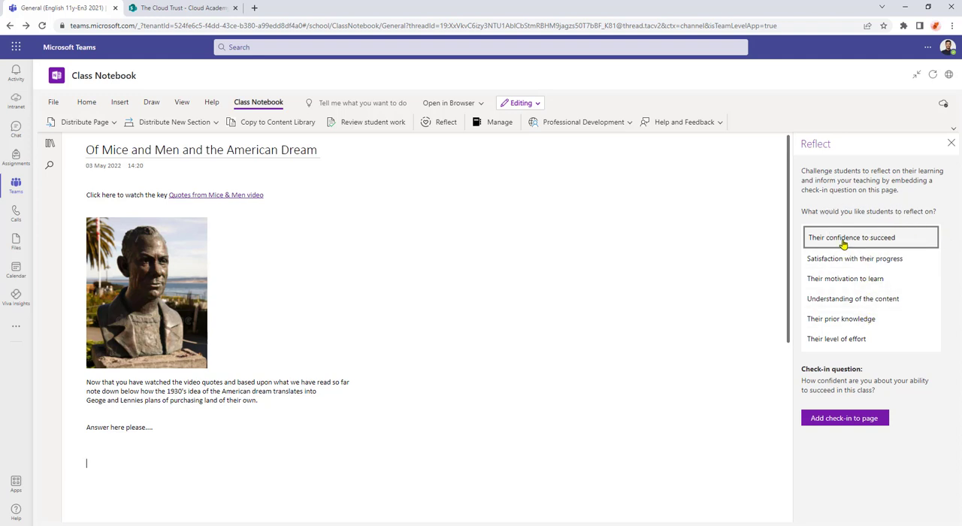
click(855, 257)
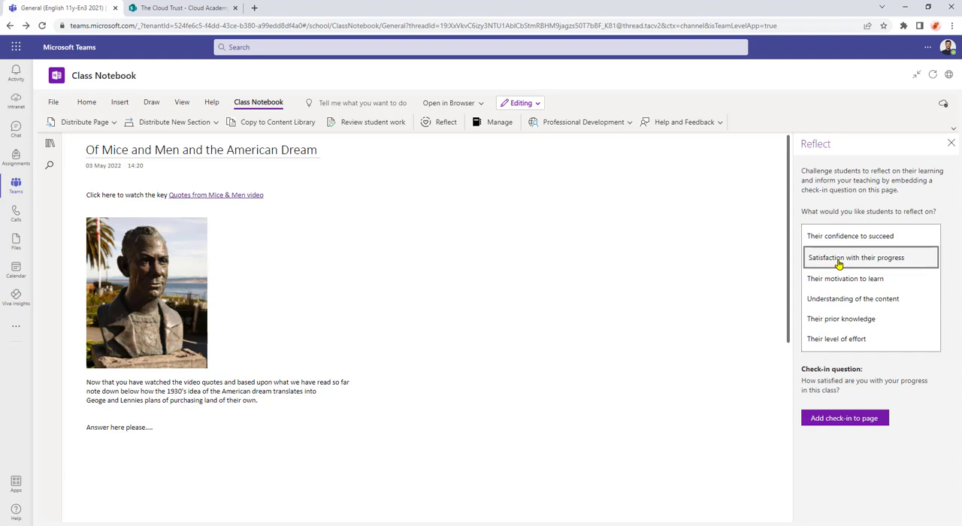
click(845, 277)
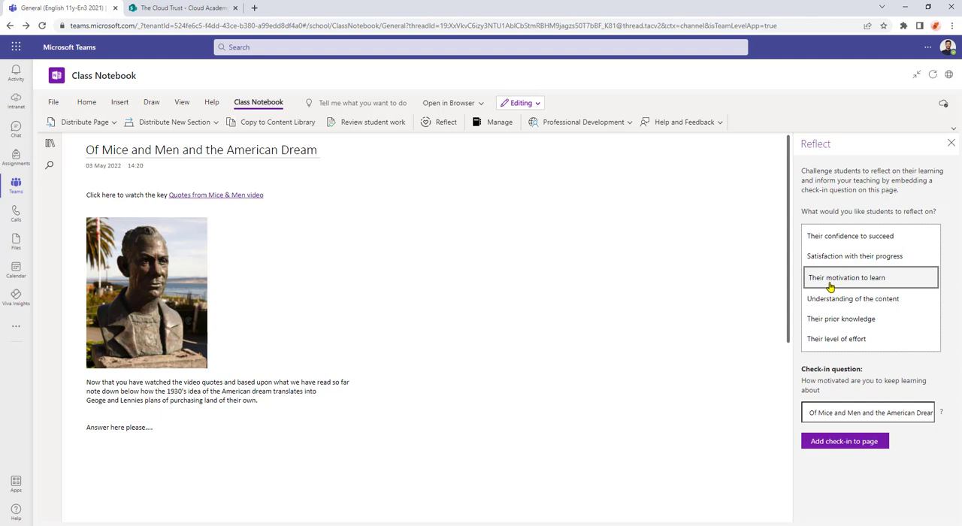
click(854, 298)
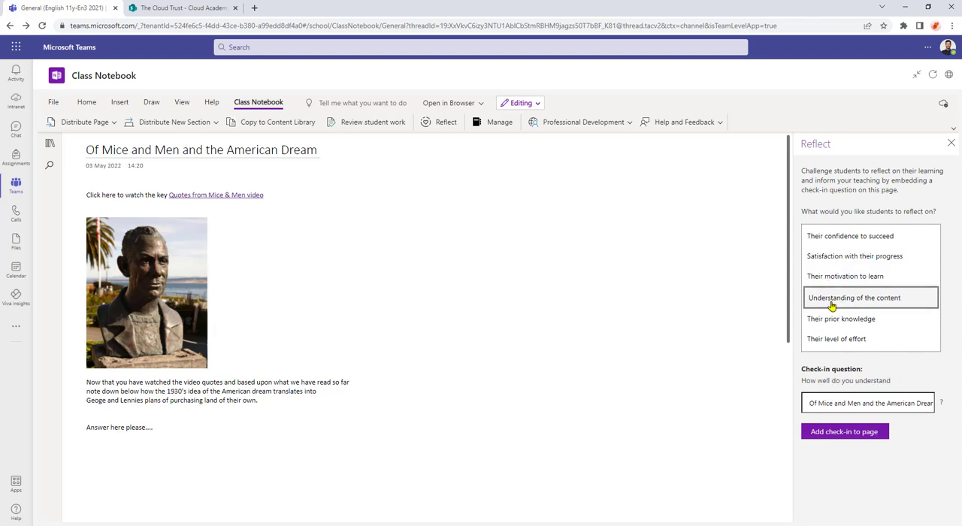
click(842, 317)
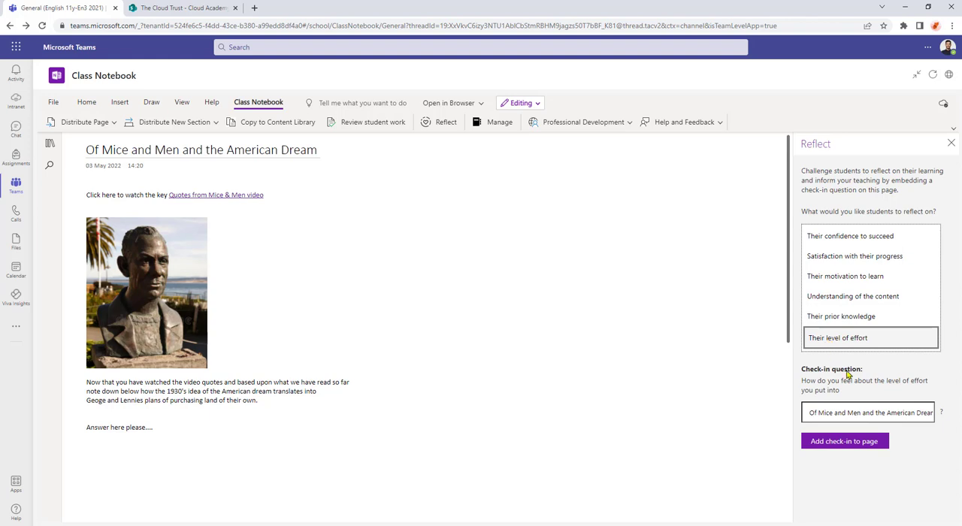
mouse_move(861, 403)
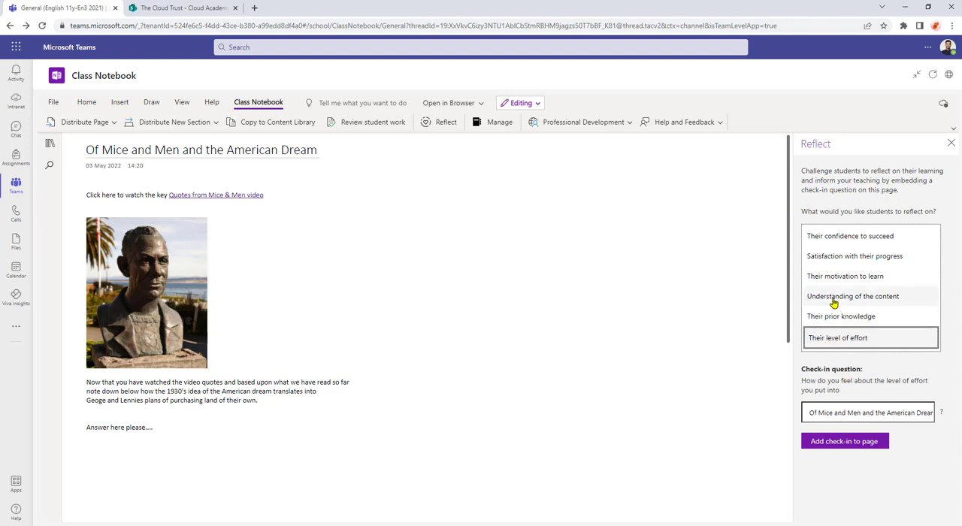
- Choose 'Understanding of the content' and word the question '…what and how to interpret the information given'
click(852, 296)
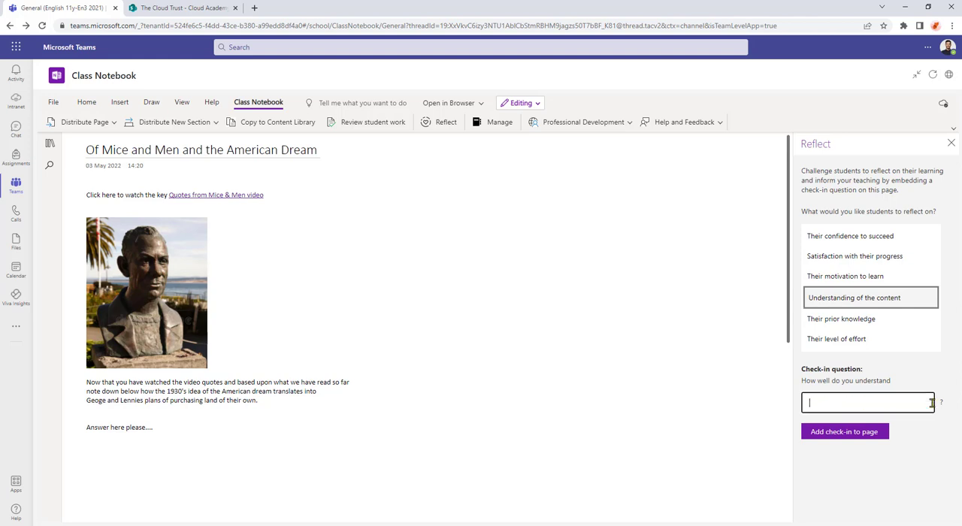
text(what)
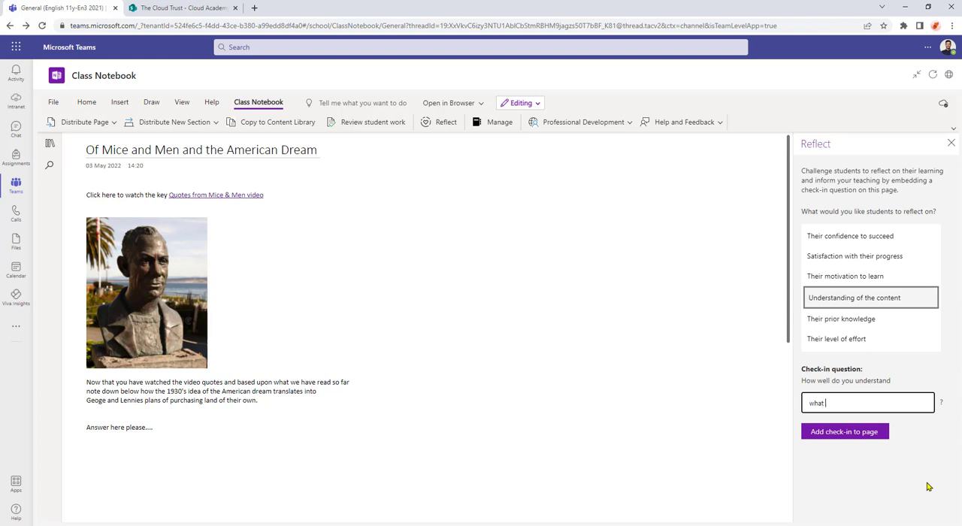
text(and how to interpret the information given)
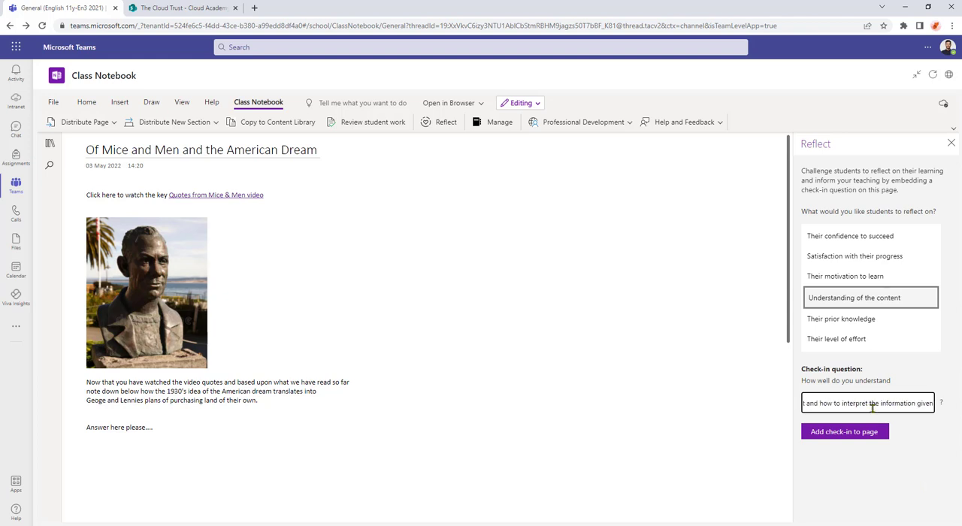
mouse_move(902, 450)
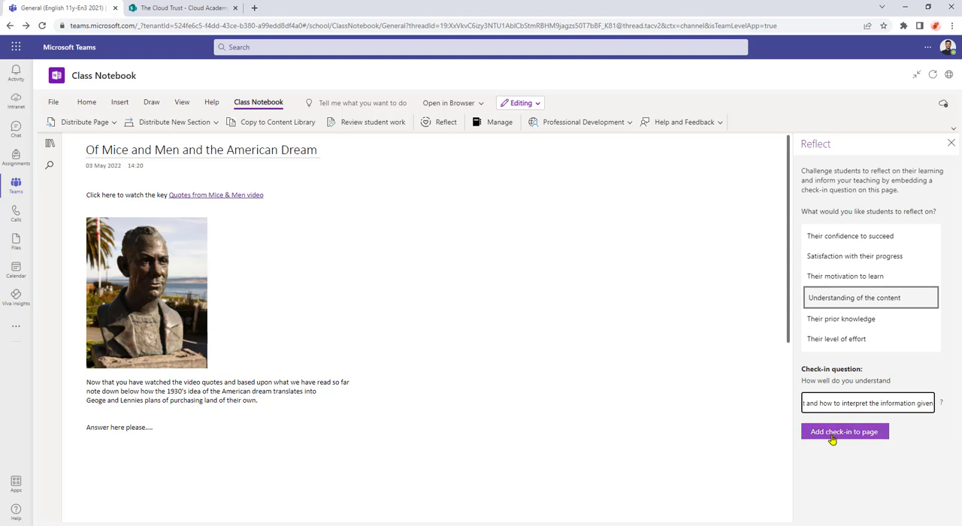
click(843, 431)
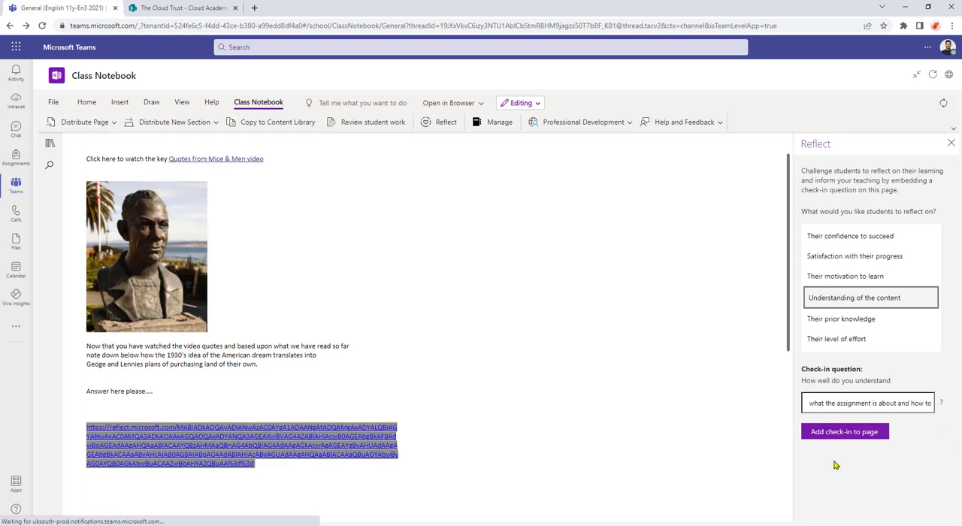
click(843, 431)
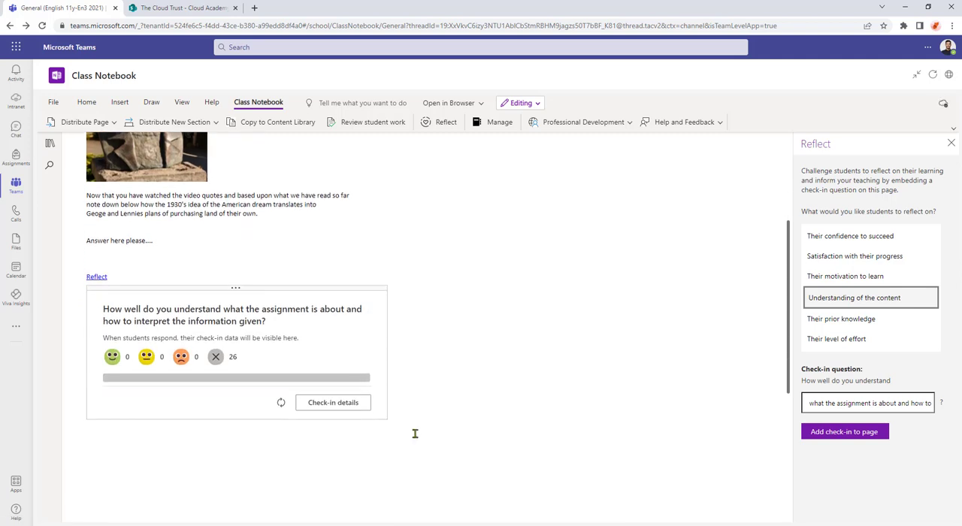
mouse_move(889, 157)
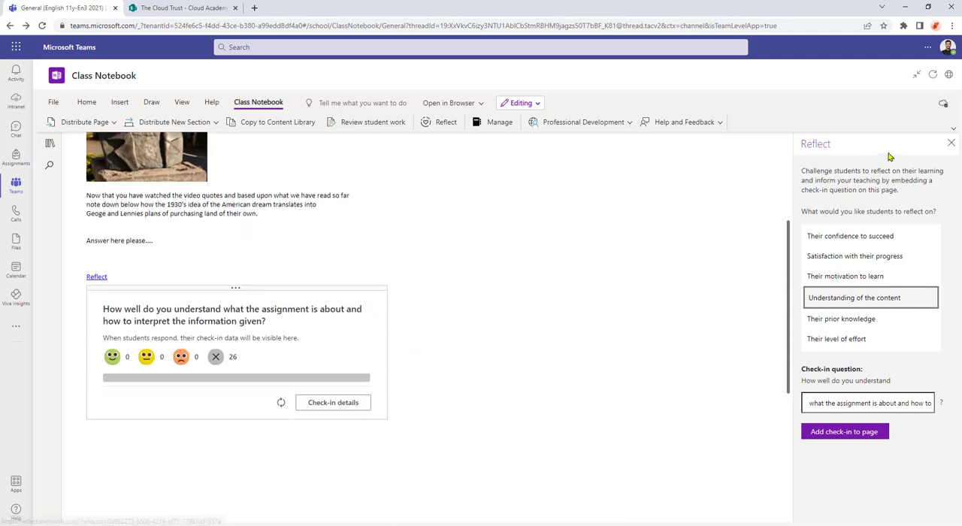
click(952, 143)
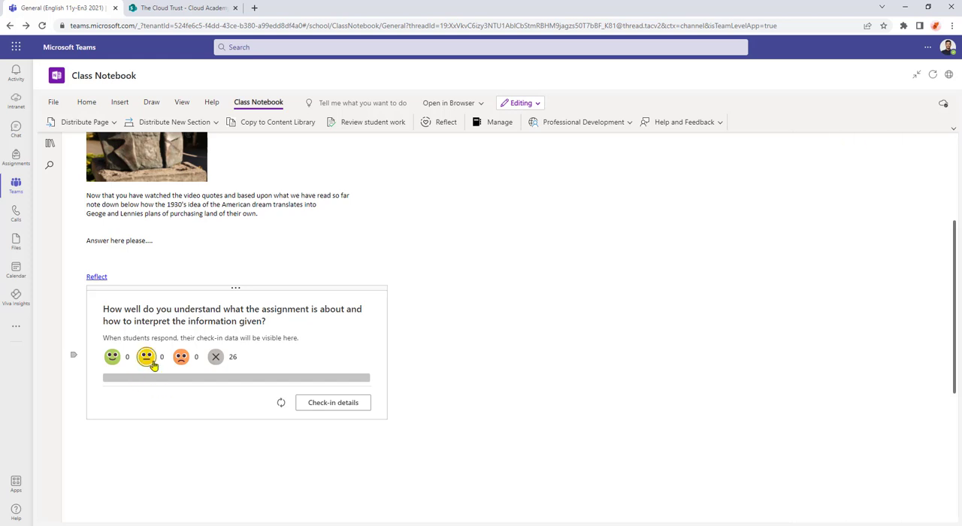
mouse_move(159, 359)
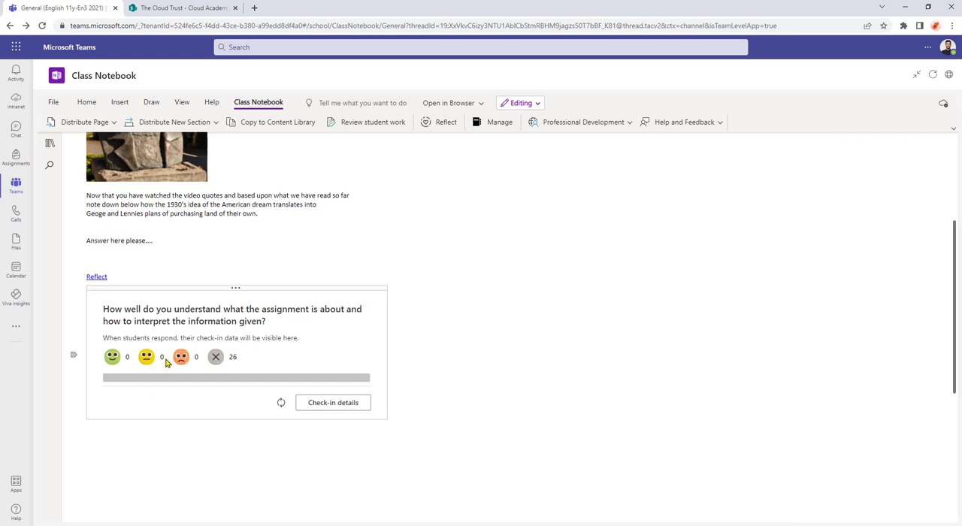
mouse_move(472, 395)
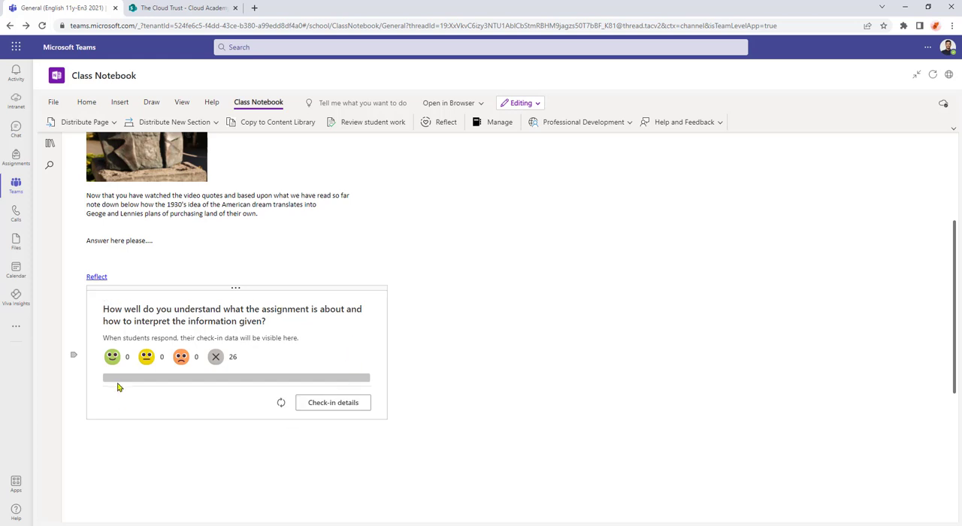
mouse_move(137, 432)
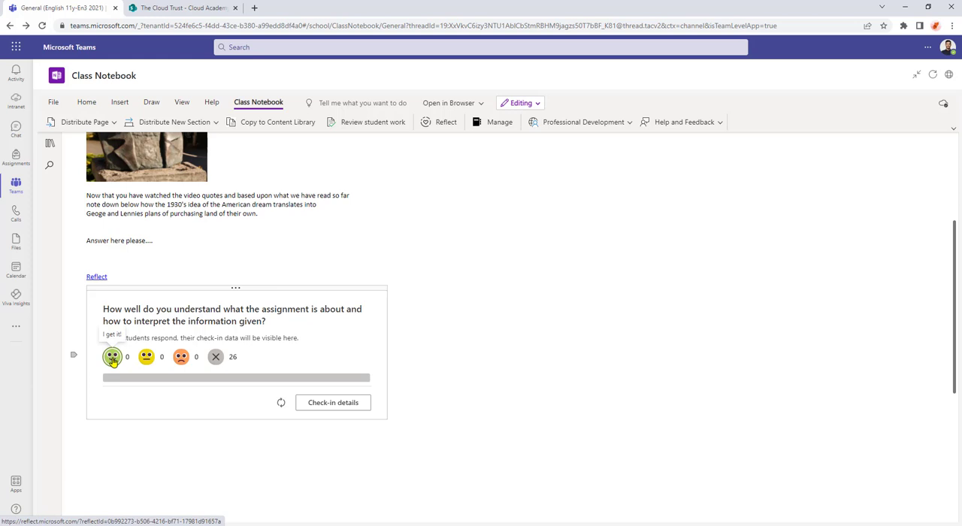
mouse_move(181, 356)
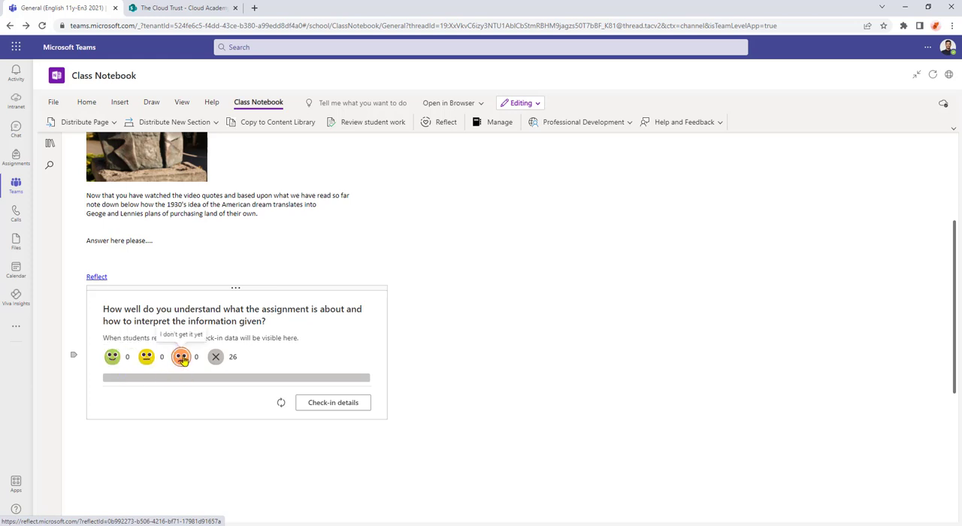
mouse_move(215, 357)
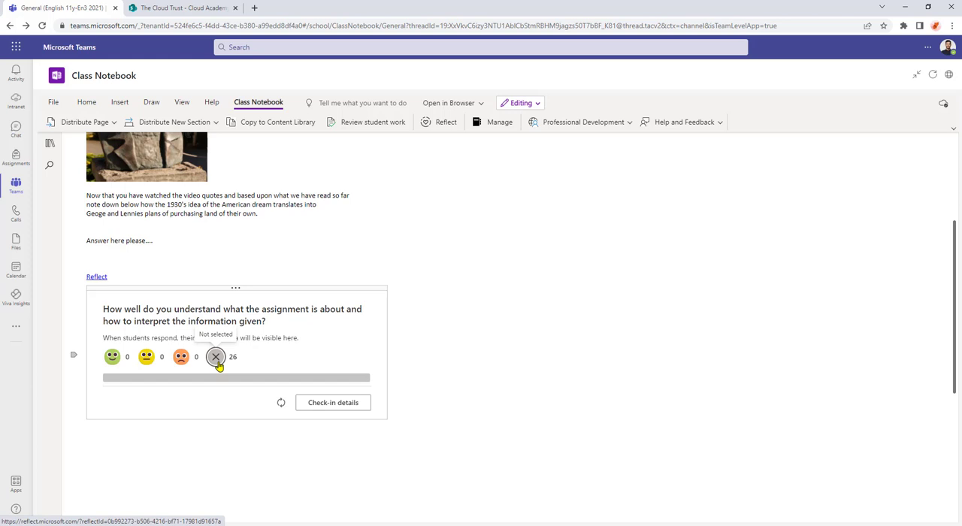
mouse_move(168, 383)
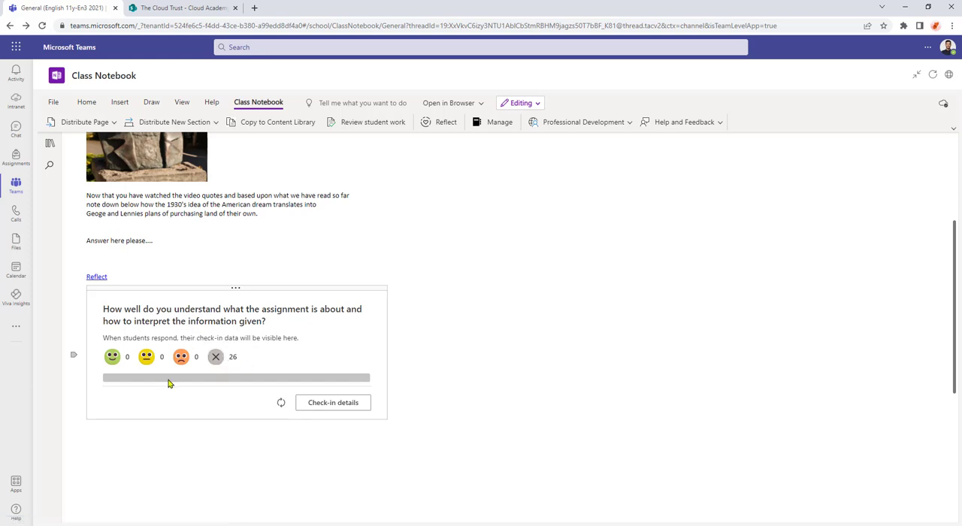
mouse_move(340, 398)
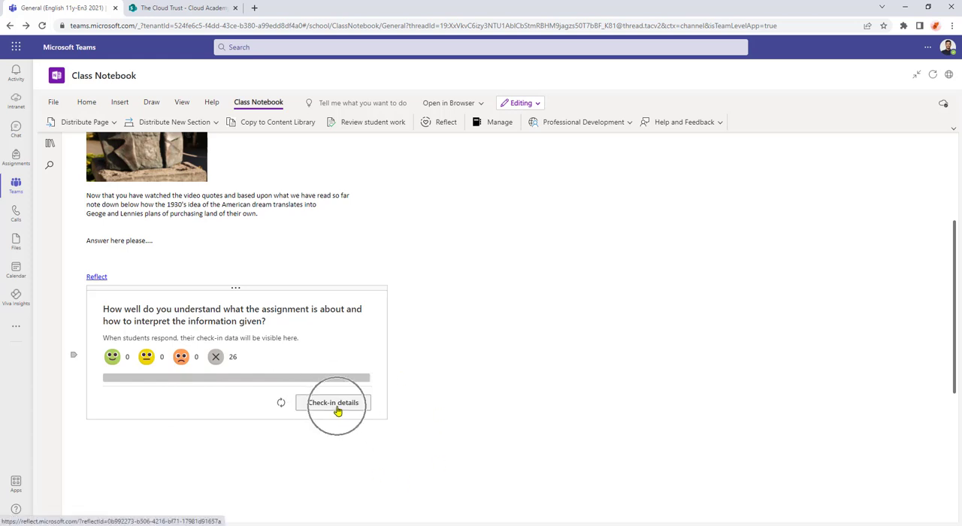
- Review the Reflect check-in details, then return to the grid of all teams
click(333, 402)
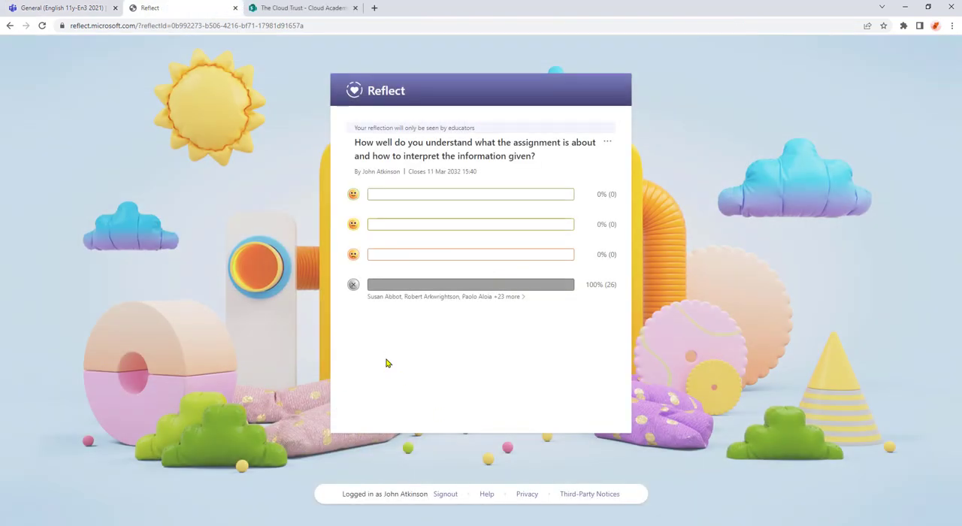
mouse_move(380, 205)
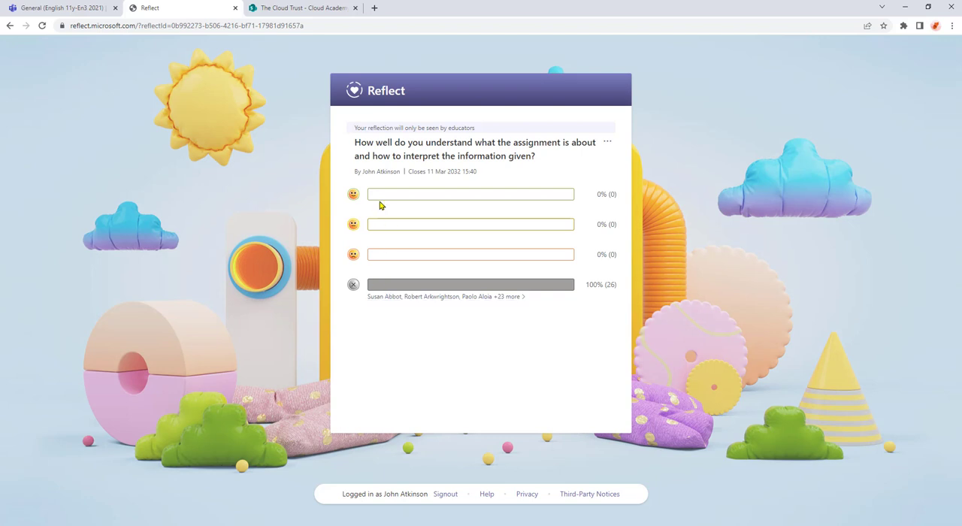
mouse_move(396, 198)
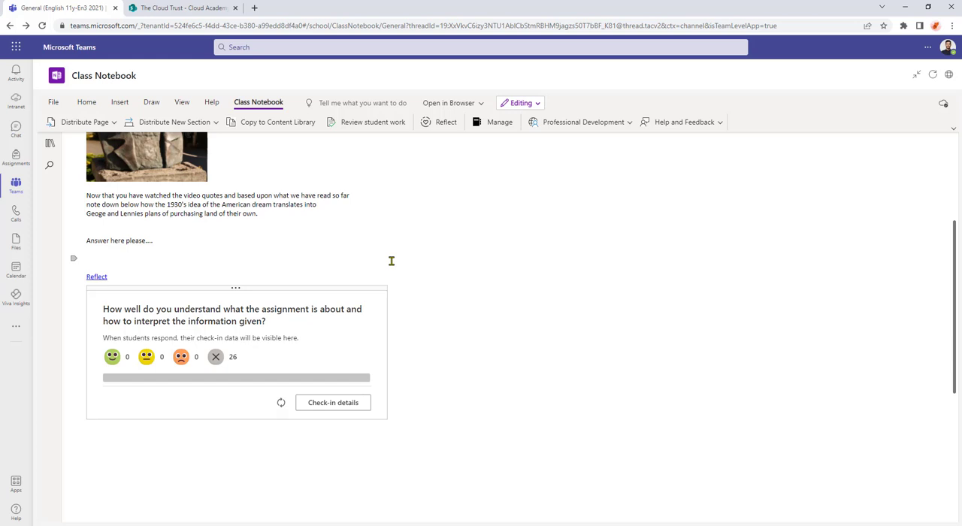
mouse_move(15, 211)
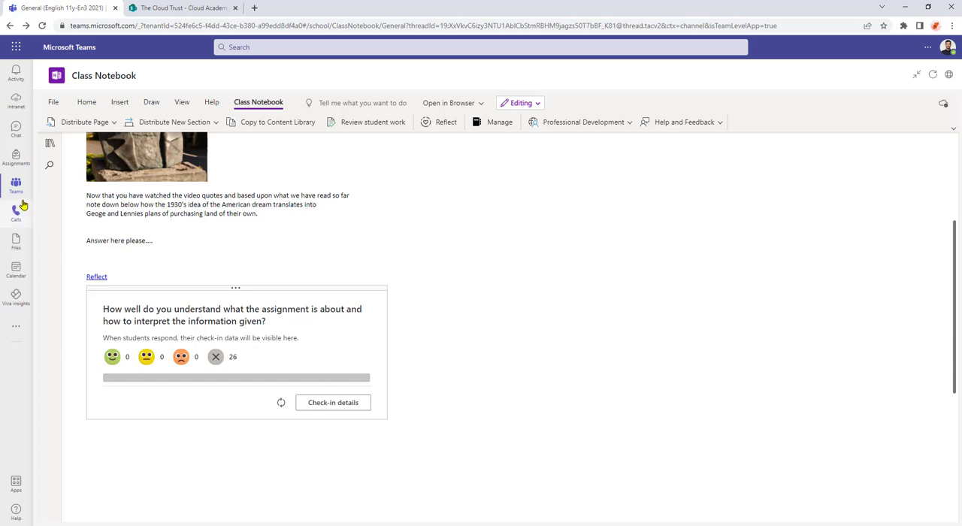
click(15, 182)
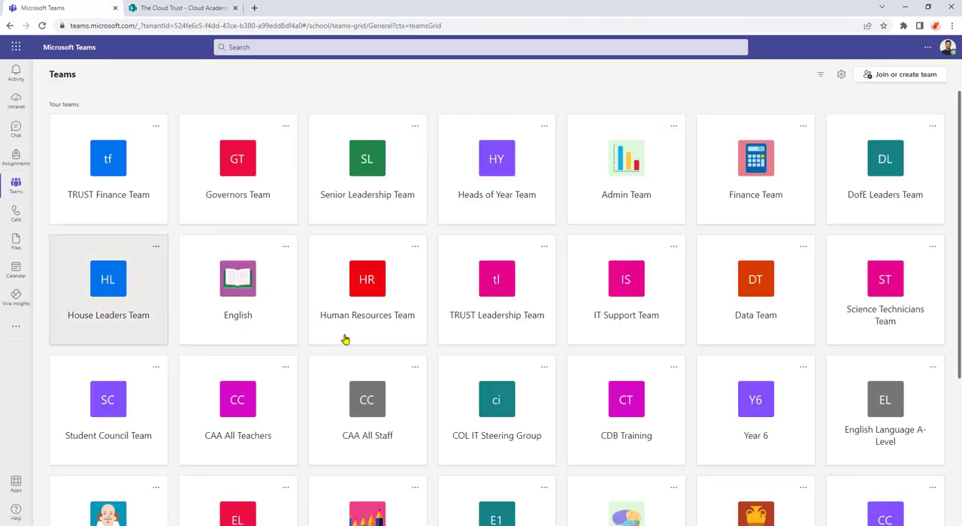
- In English 11y-En3 2021 Assignments, start an assignment with 'Please watch the video and answer the question'
scroll(down, 3)
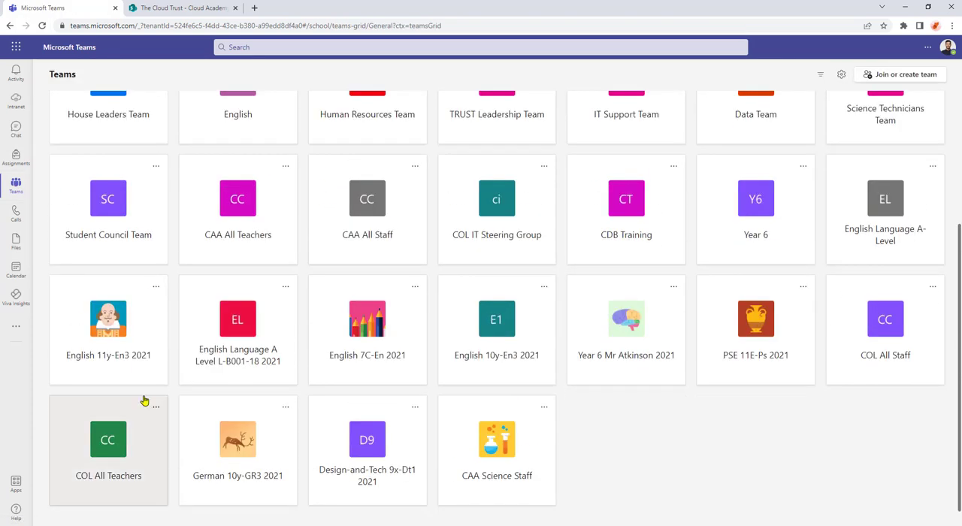
click(108, 318)
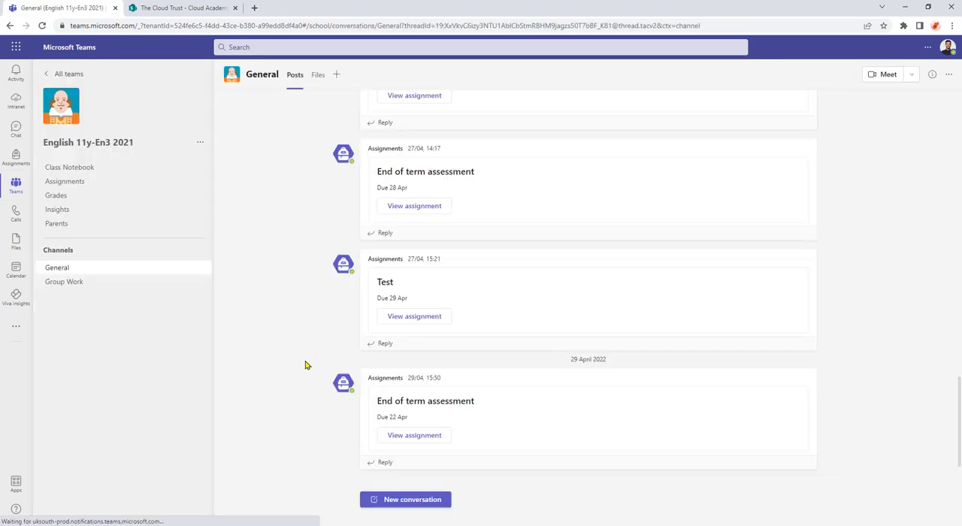
click(65, 181)
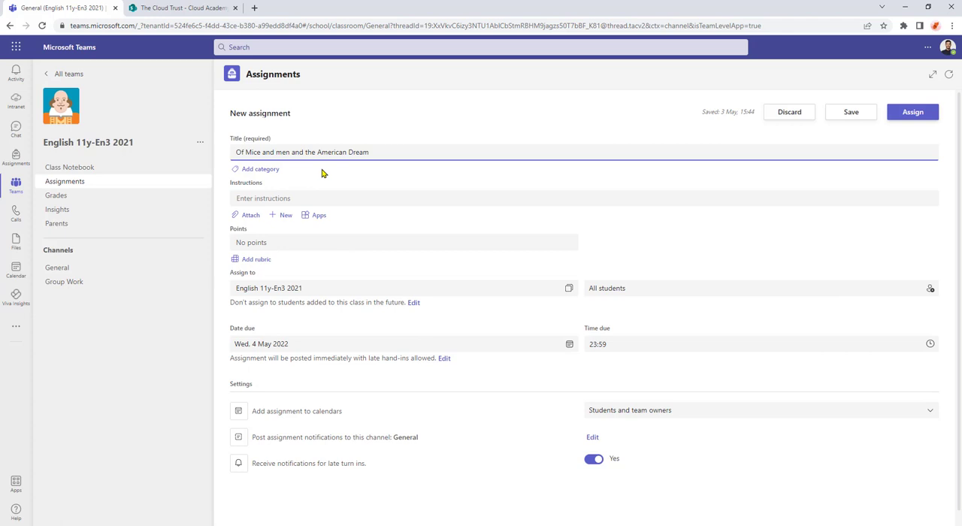
text(Please watch the video and answer the question)
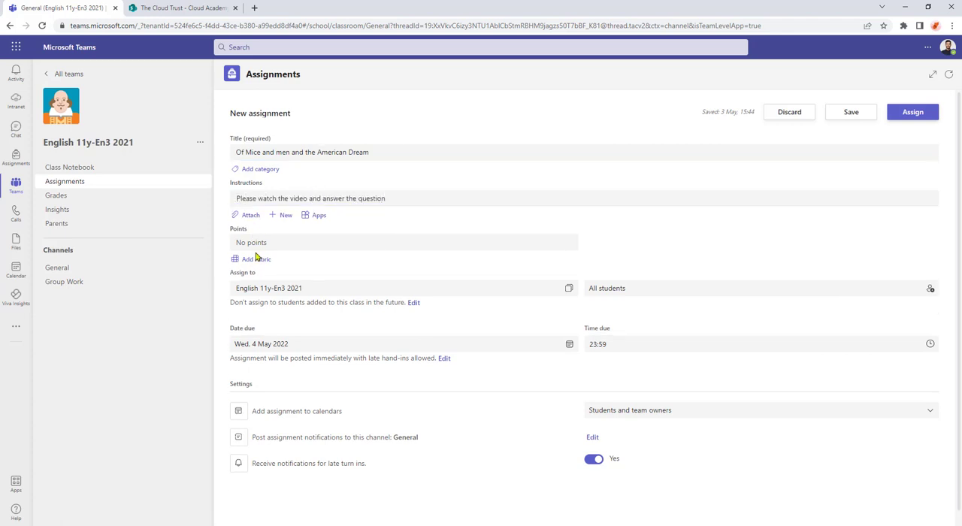
- Attach the Of Mice and Men Class Notebook page, copied into students' Homework section
click(250, 215)
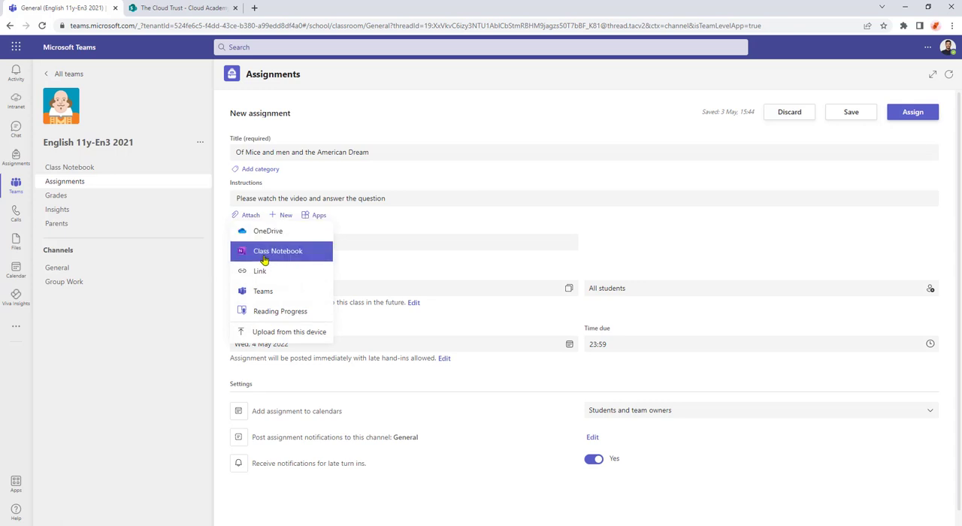
click(277, 250)
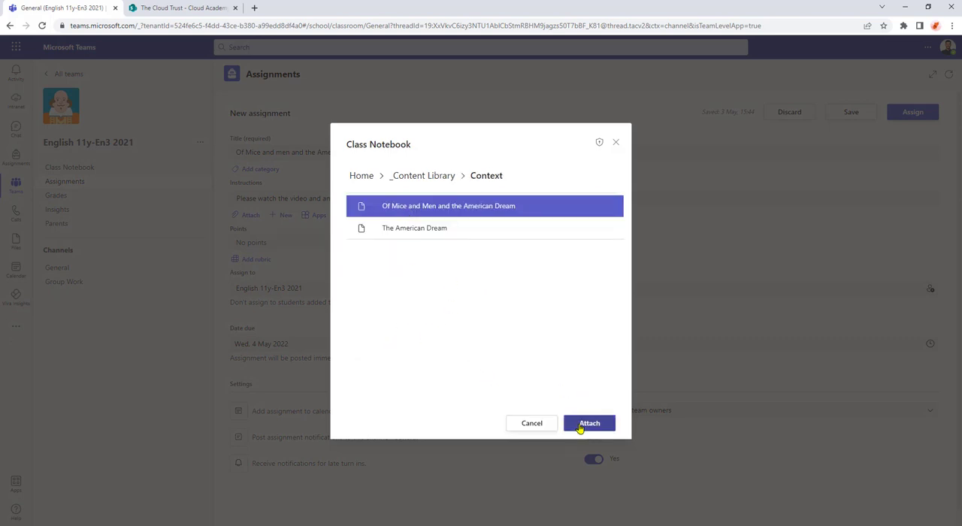
click(589, 422)
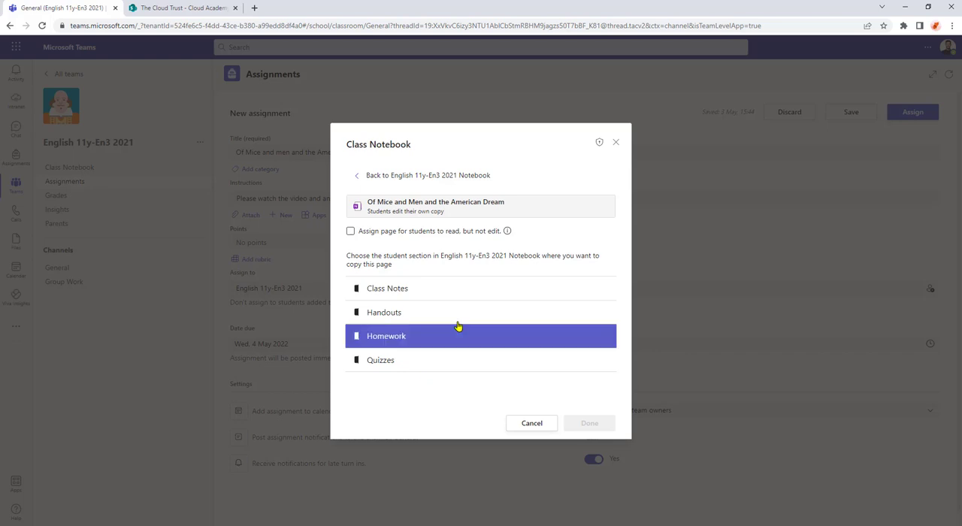
mouse_move(385, 343)
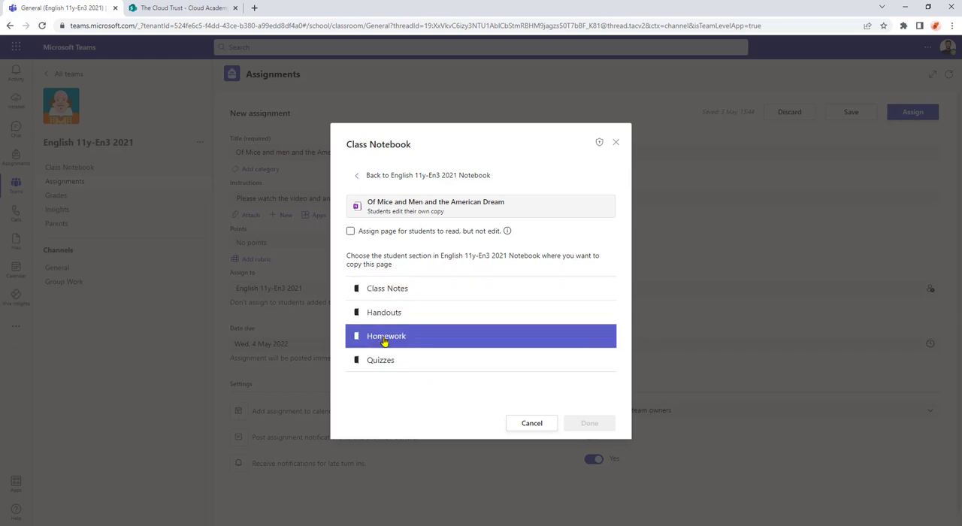
click(386, 336)
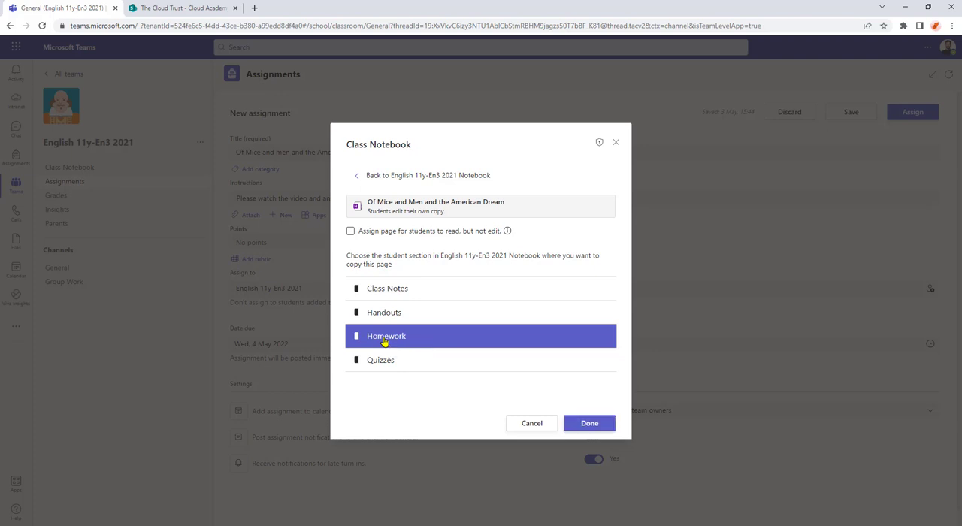
mouse_move(476, 342)
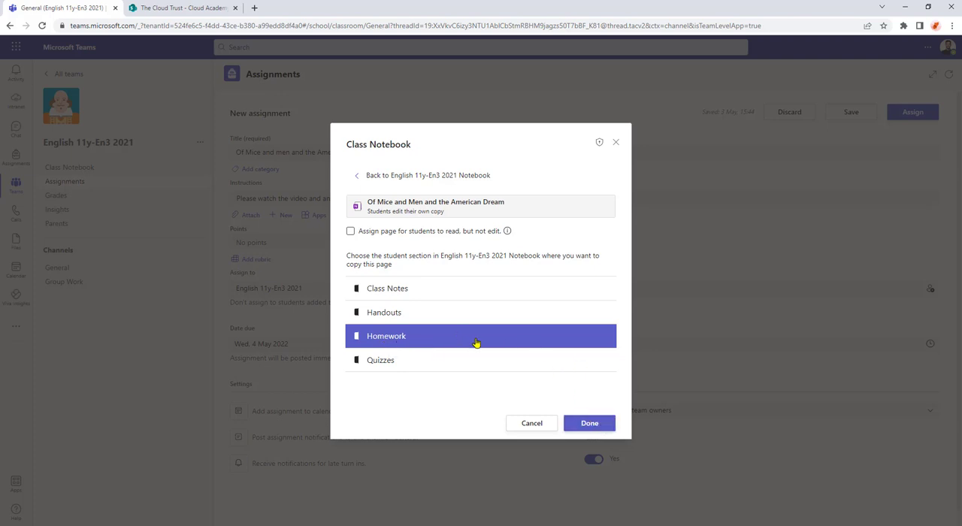
click(589, 422)
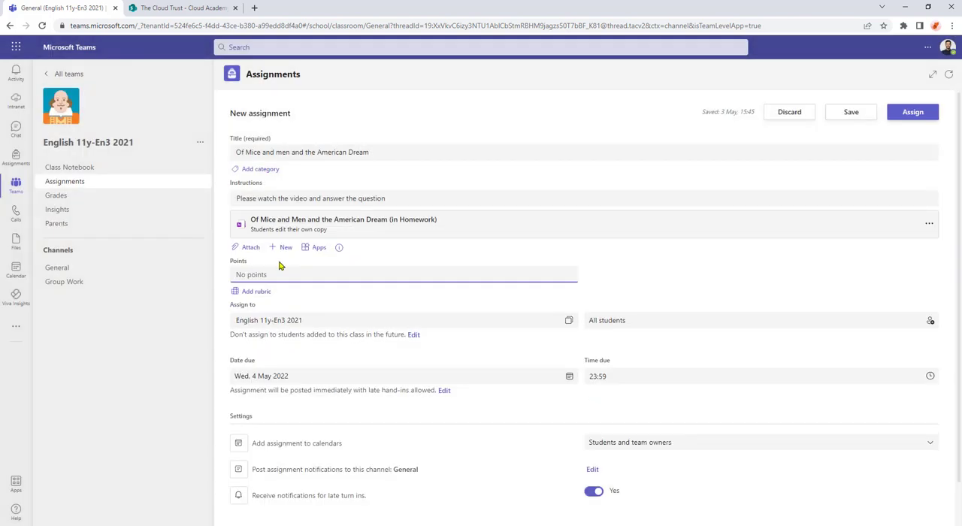
- Make the assignment worth 5 points, due 10 May, and assign it to the class
text(5)
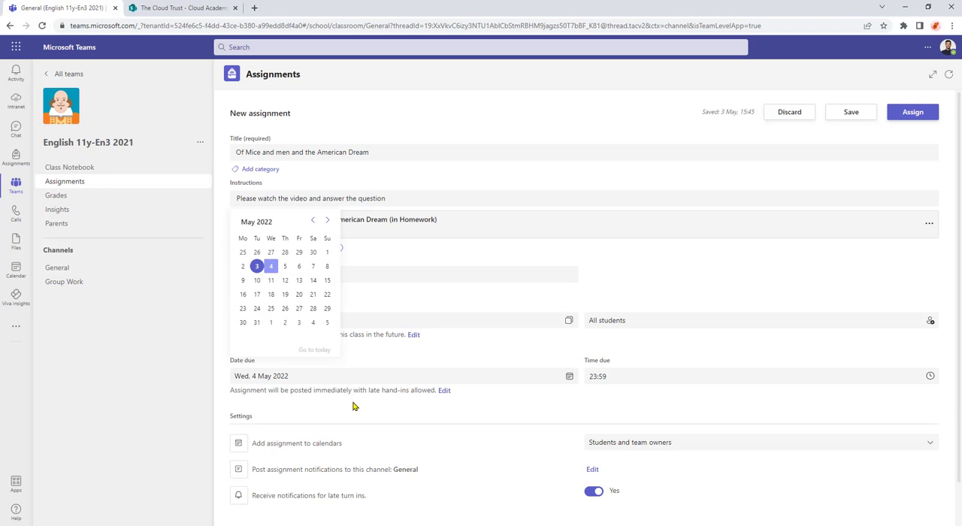
click(256, 280)
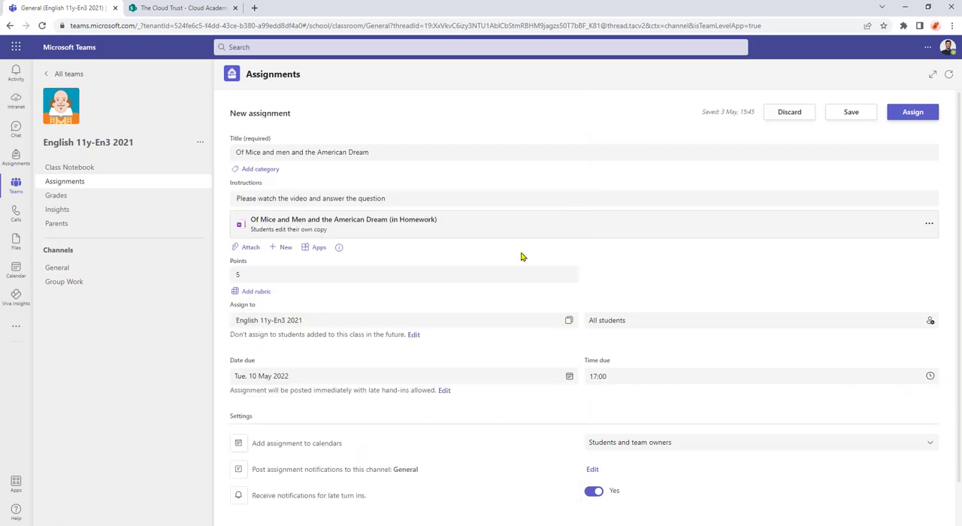
click(911, 111)
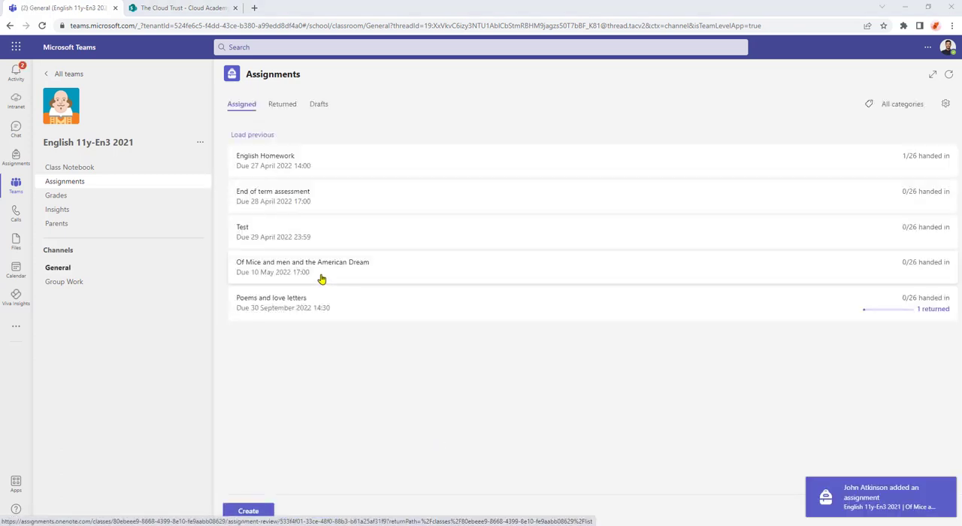
mouse_move(306, 279)
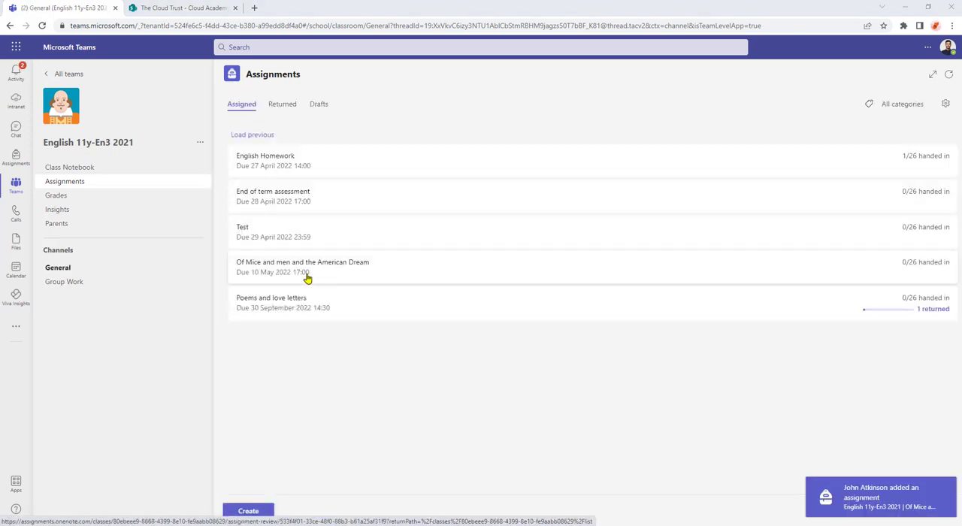
mouse_move(339, 276)
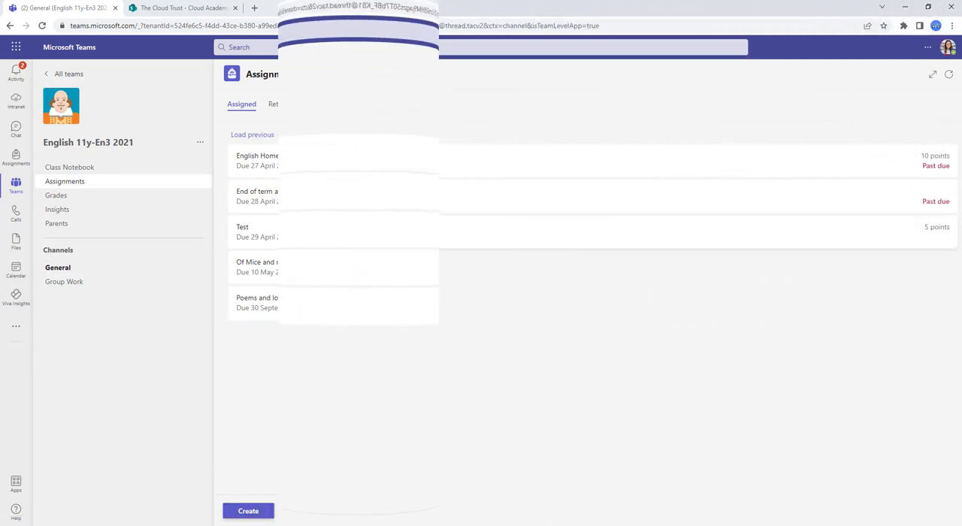
- As the student, open the attached Of Mice and Men notebook page from the assignment
click(257, 267)
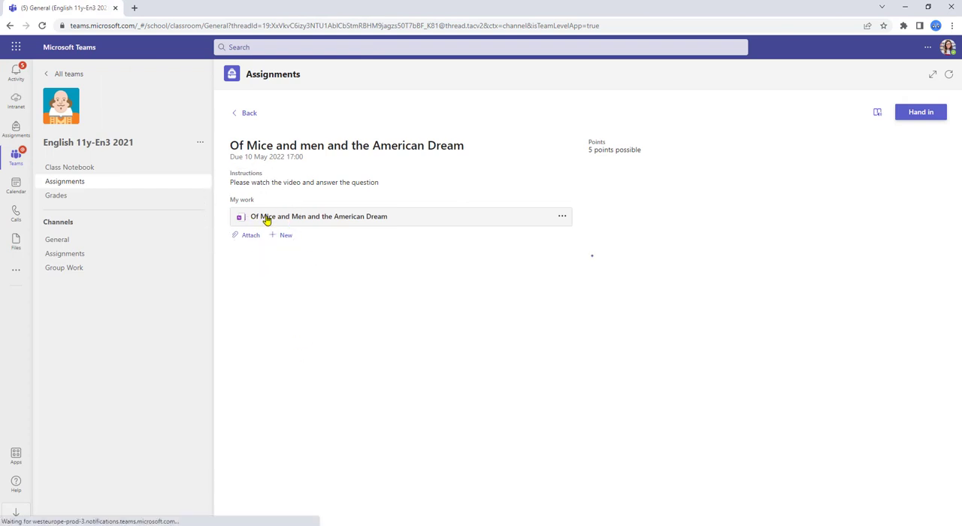
click(319, 216)
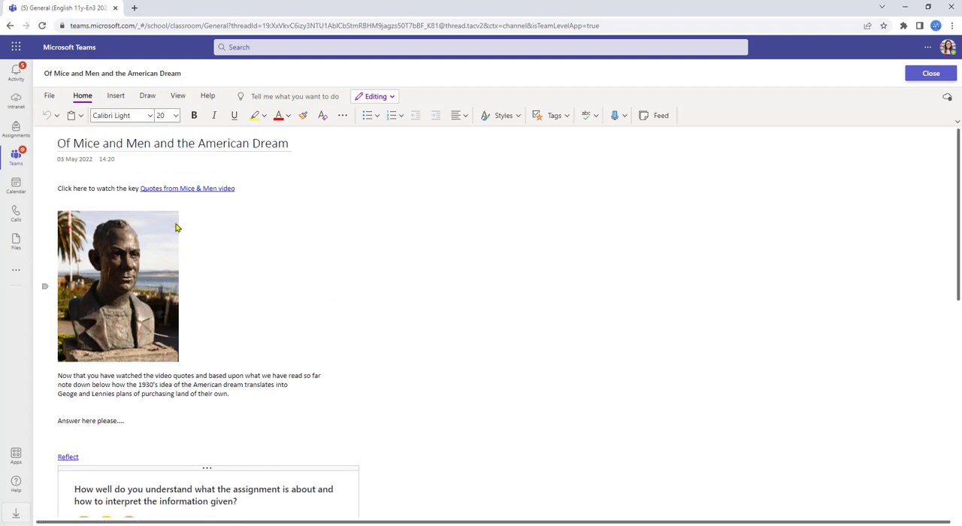
- Scroll down the student's page to the Reflect check-in question
scroll(down, 3)
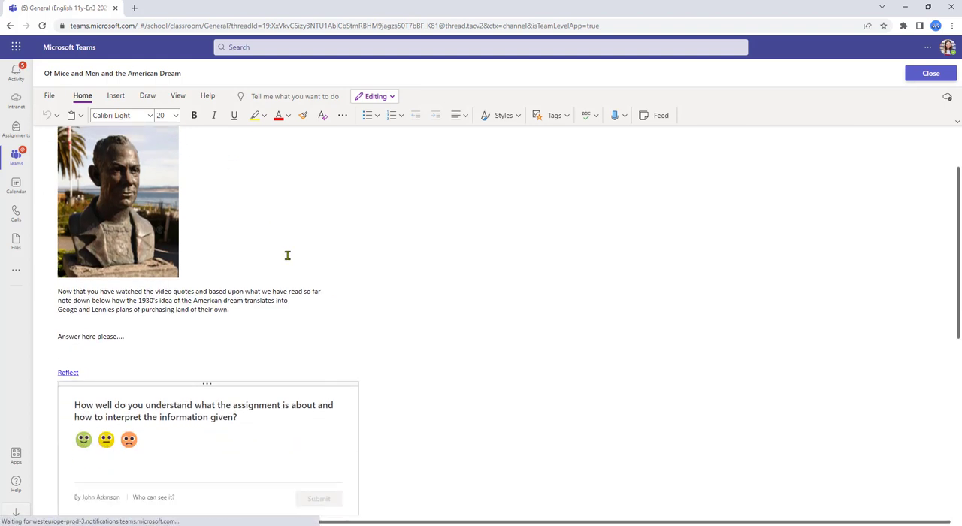
scroll(down, 3)
text(Student answer goes here)
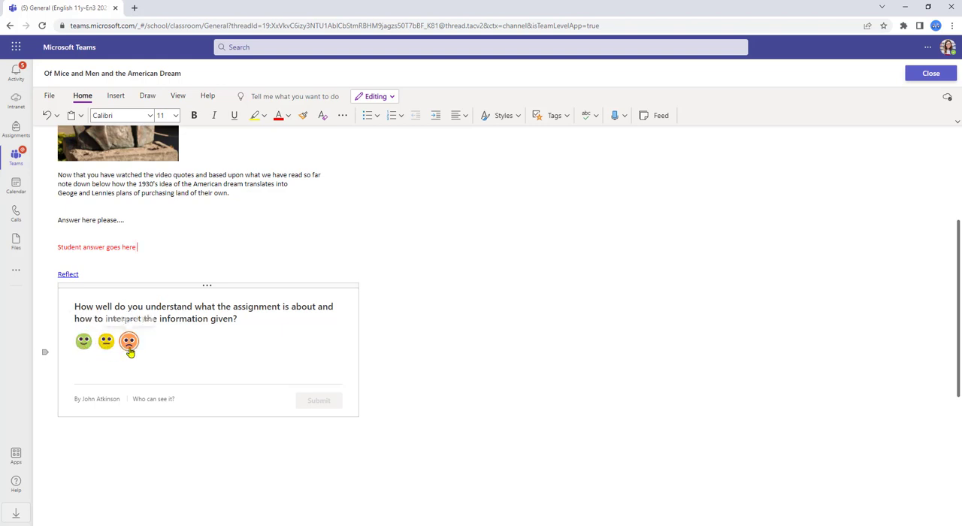
mouse_move(129, 341)
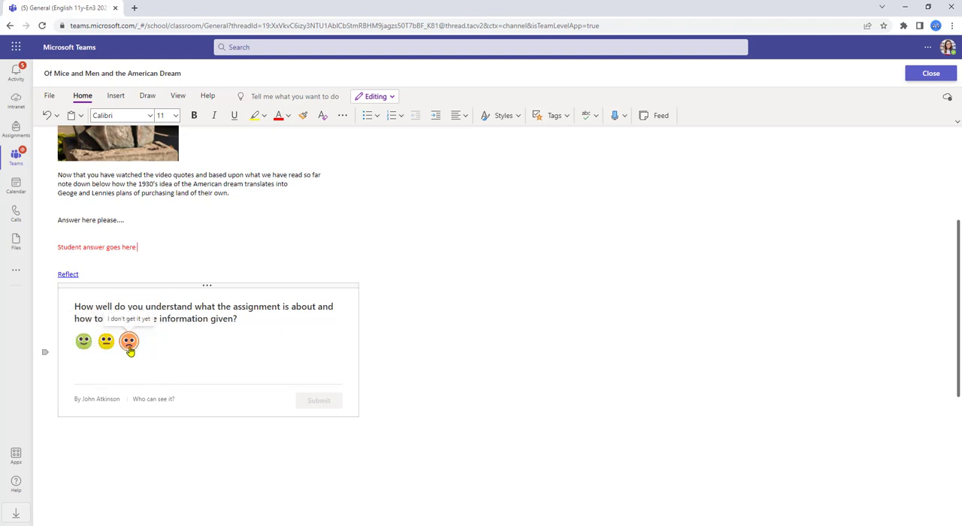
mouse_move(80, 415)
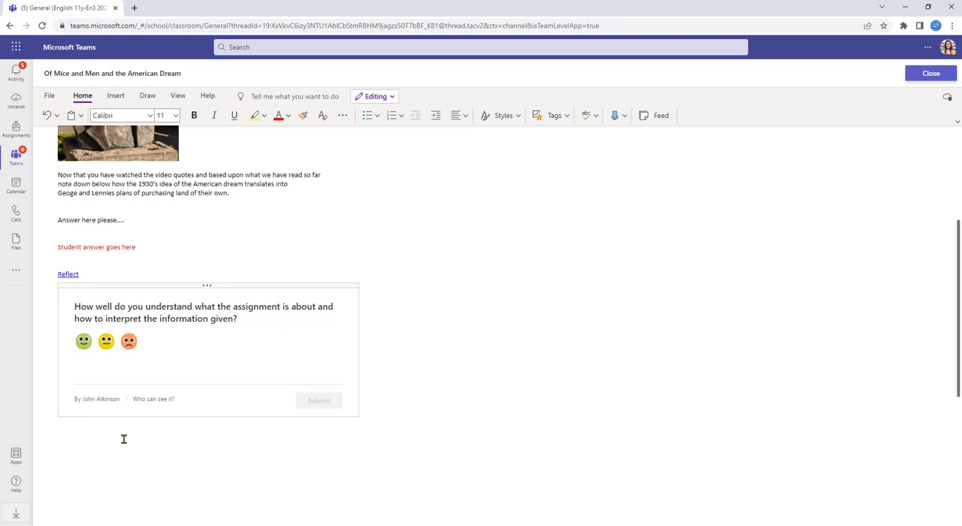
mouse_move(149, 406)
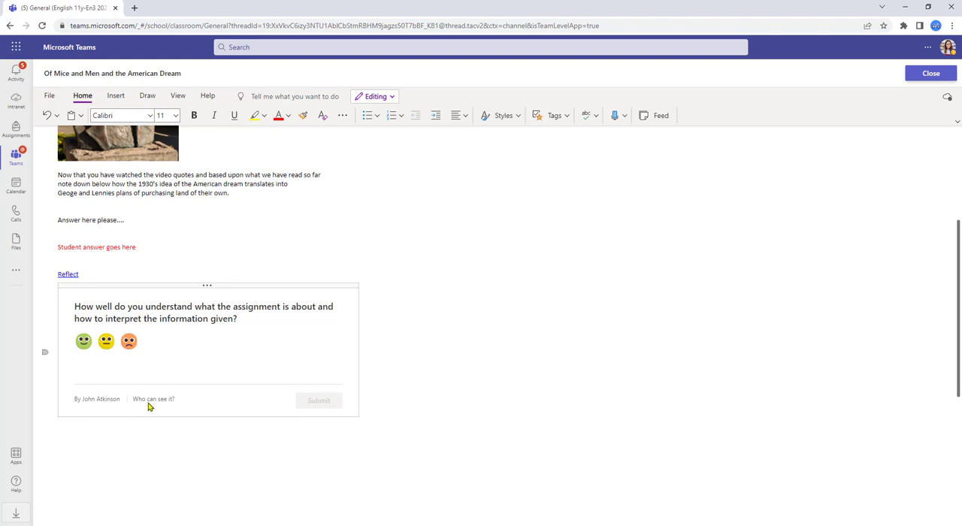
mouse_move(153, 399)
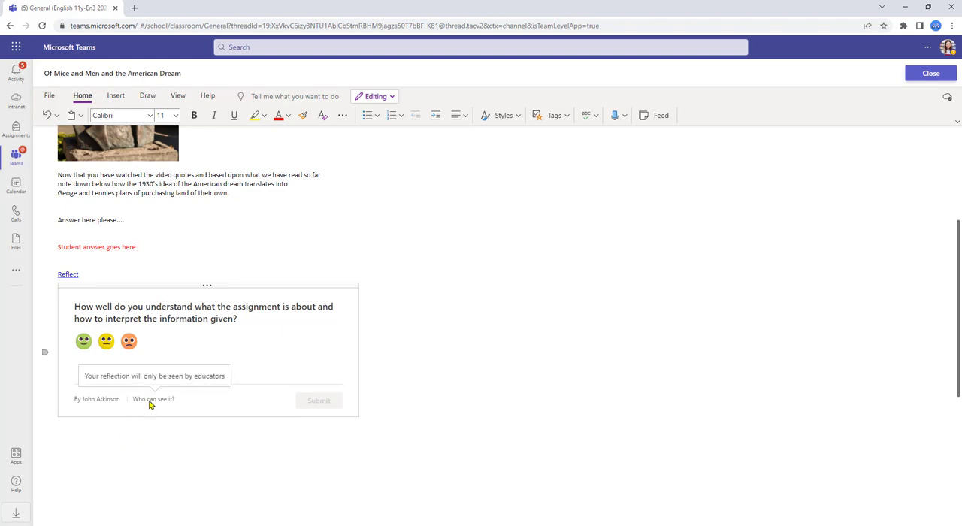
- Submit an 'I'm still learning' reflection, then reopen the response for changing
click(138, 246)
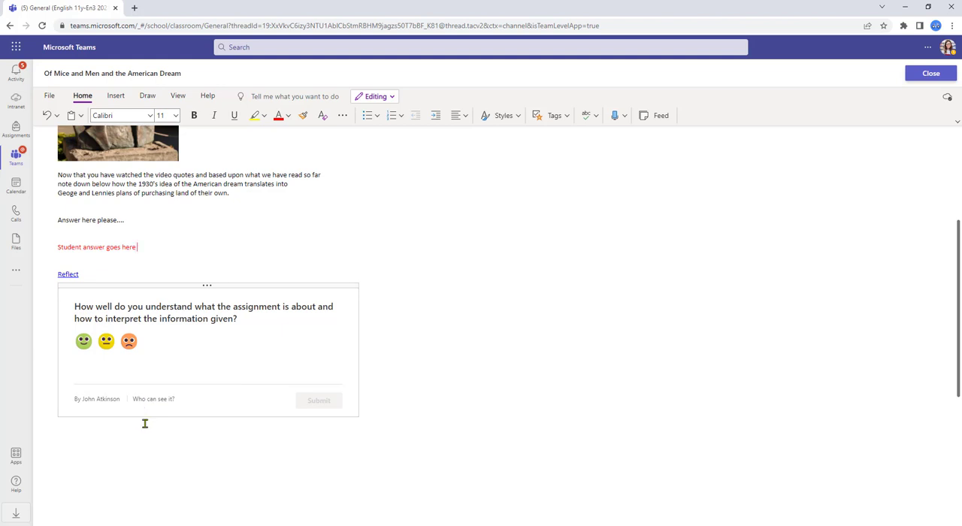
mouse_move(83, 342)
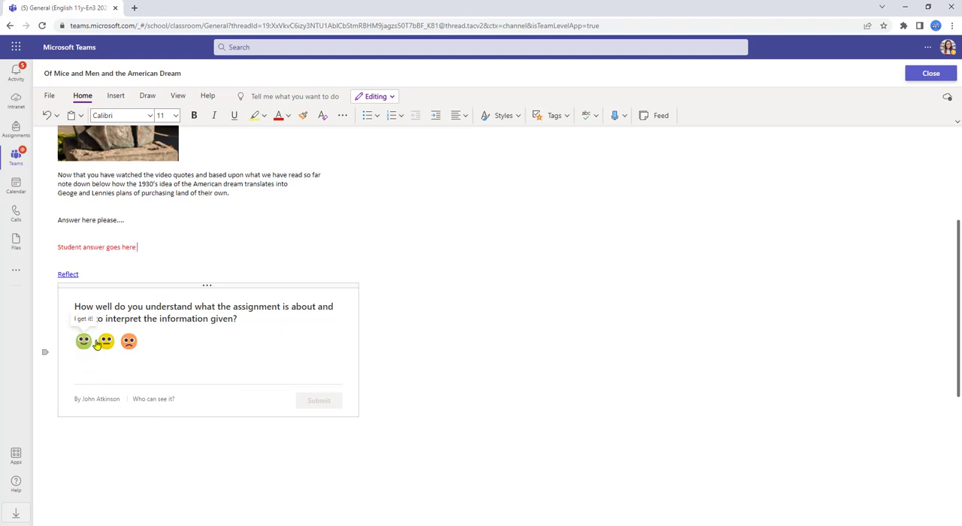
click(106, 341)
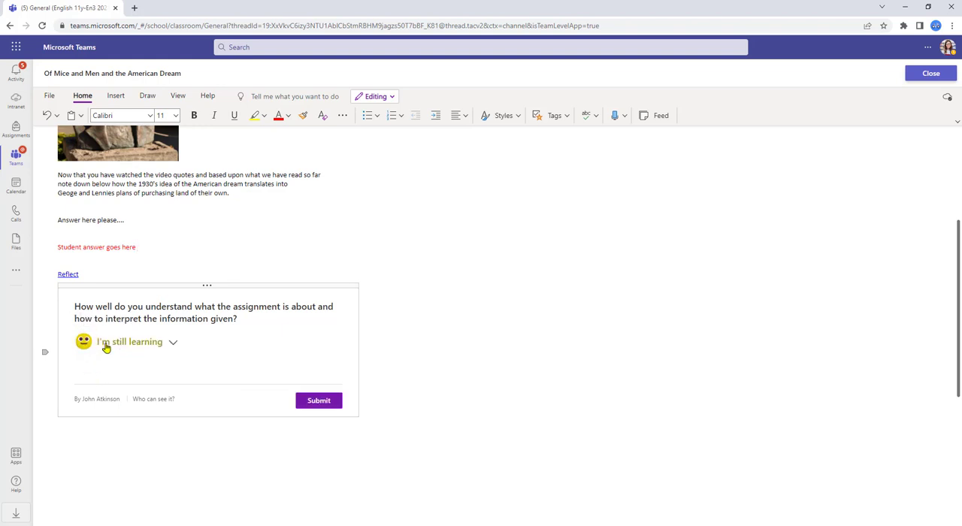
click(172, 342)
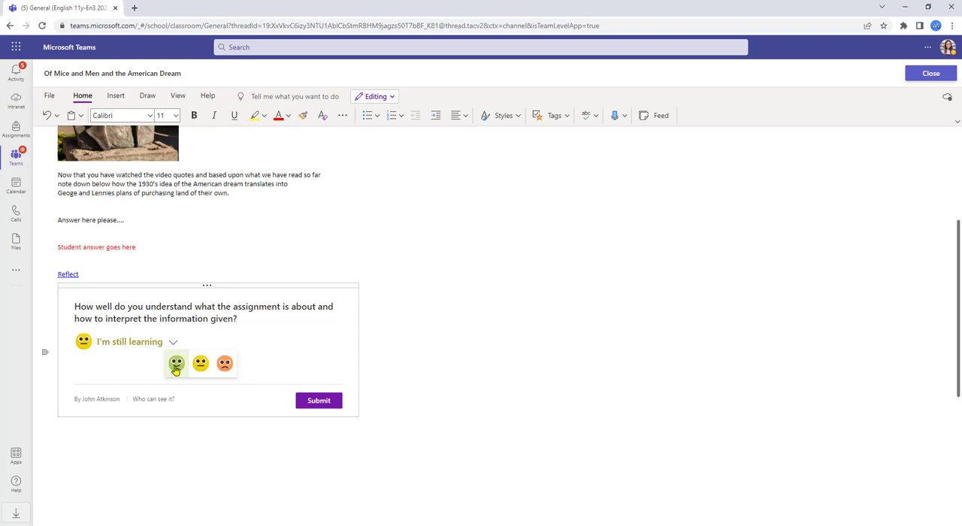
mouse_move(136, 378)
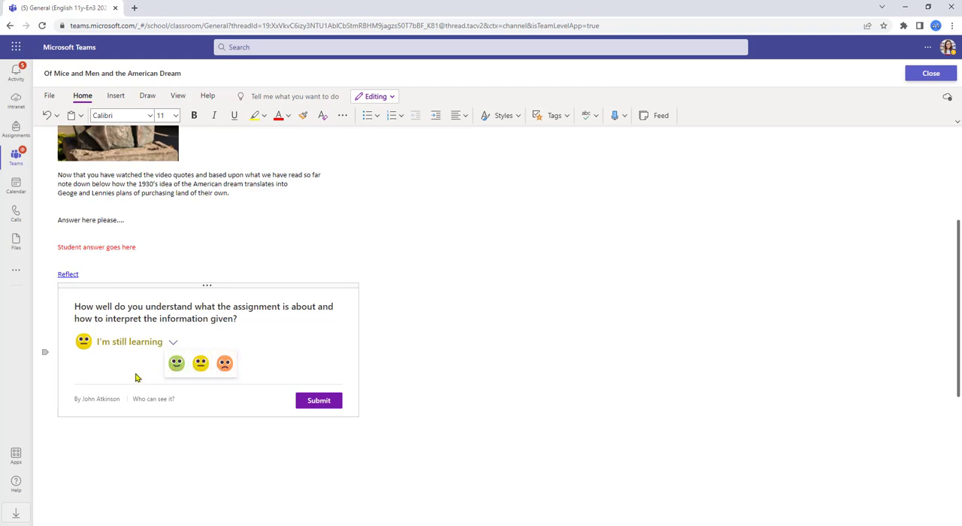
mouse_move(293, 426)
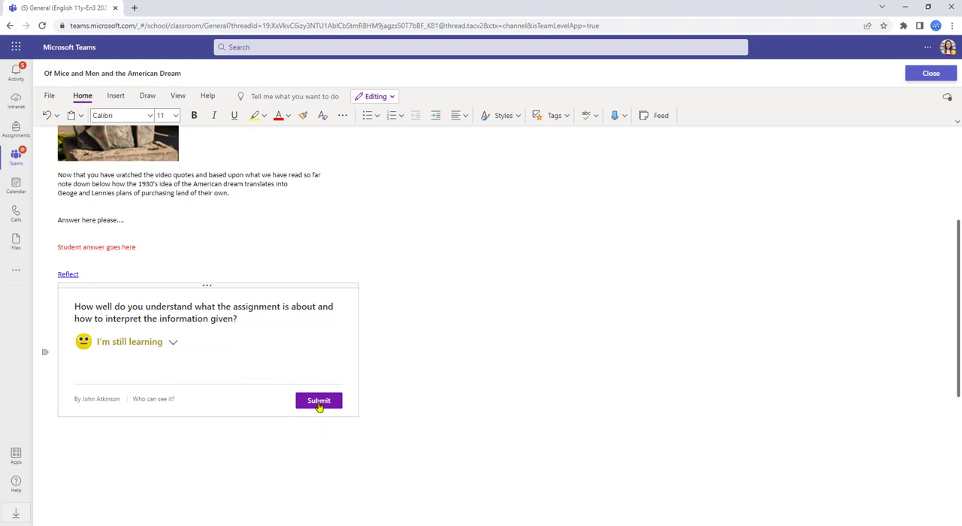
click(319, 400)
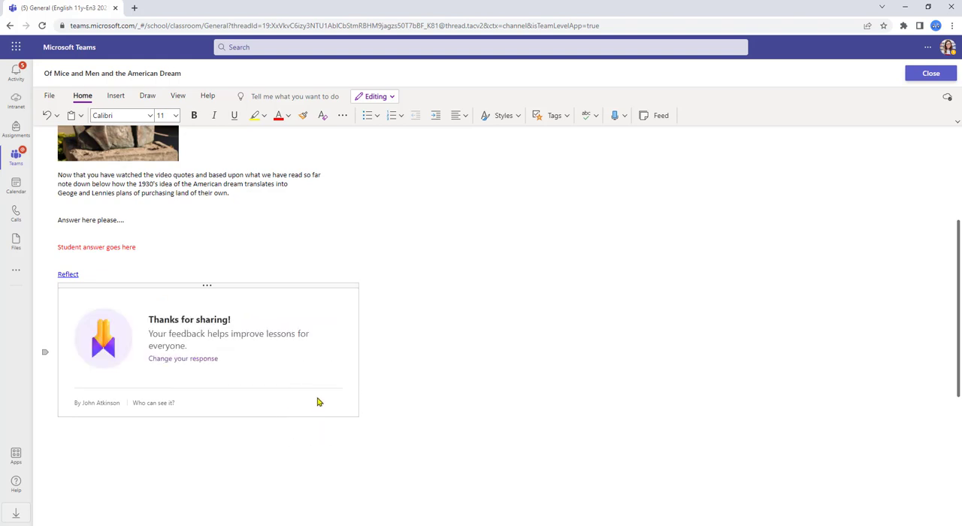
click(183, 358)
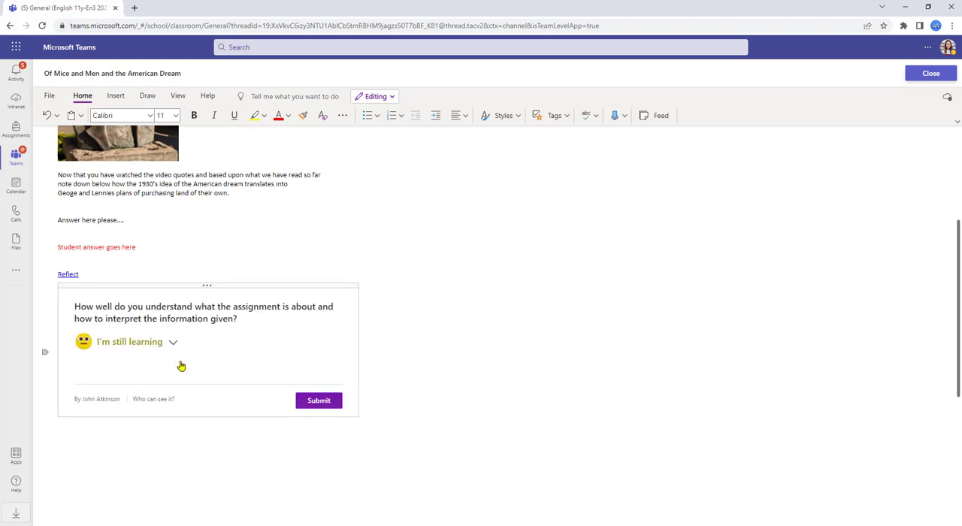
mouse_move(128, 355)
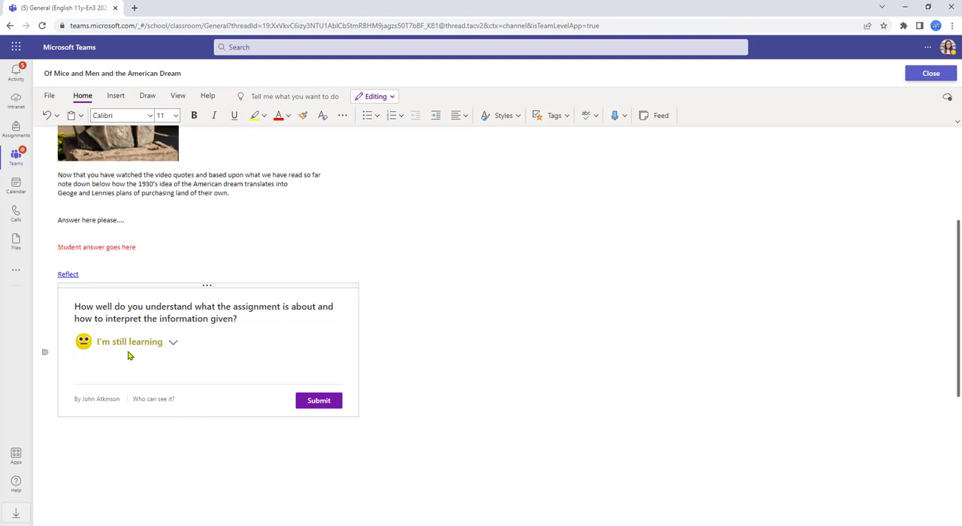
mouse_move(153, 350)
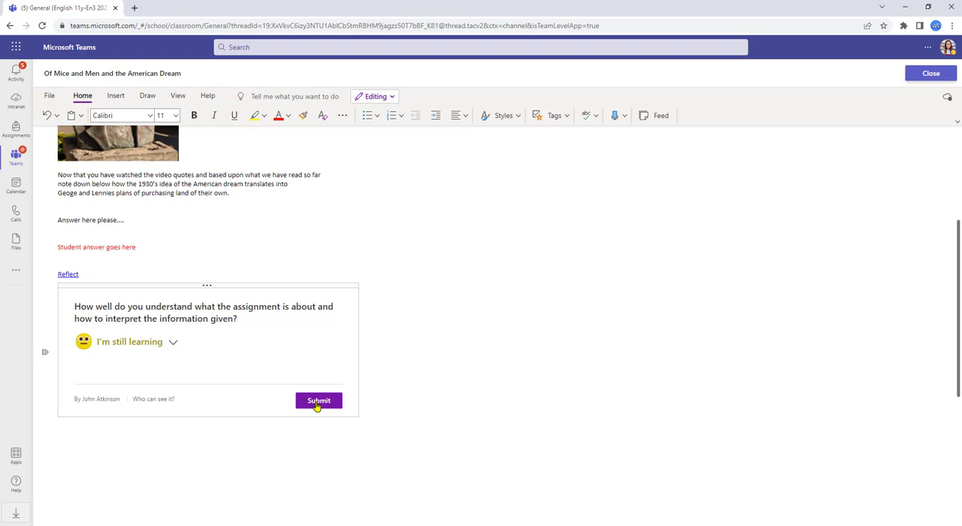
- Resubmit the Reflect check-in, leave the notebook page and hand in the assignment
click(319, 400)
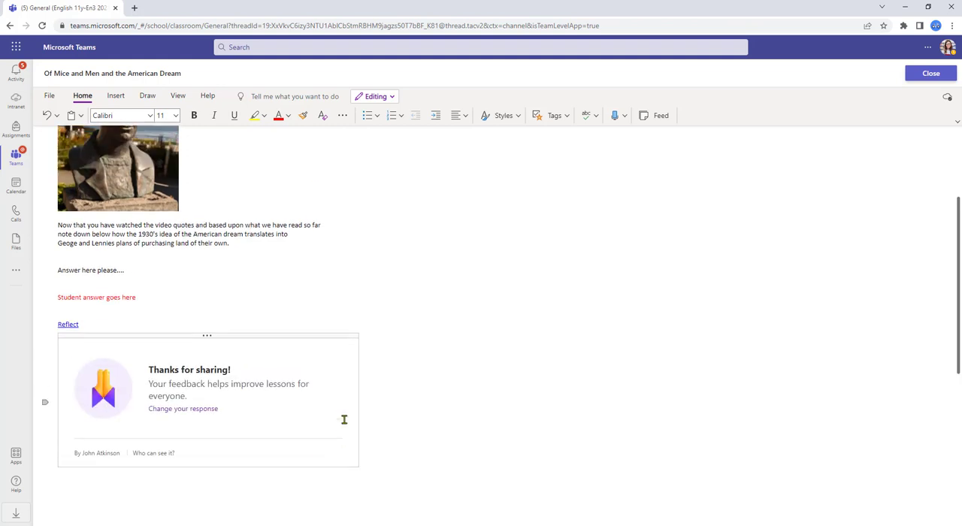
click(930, 72)
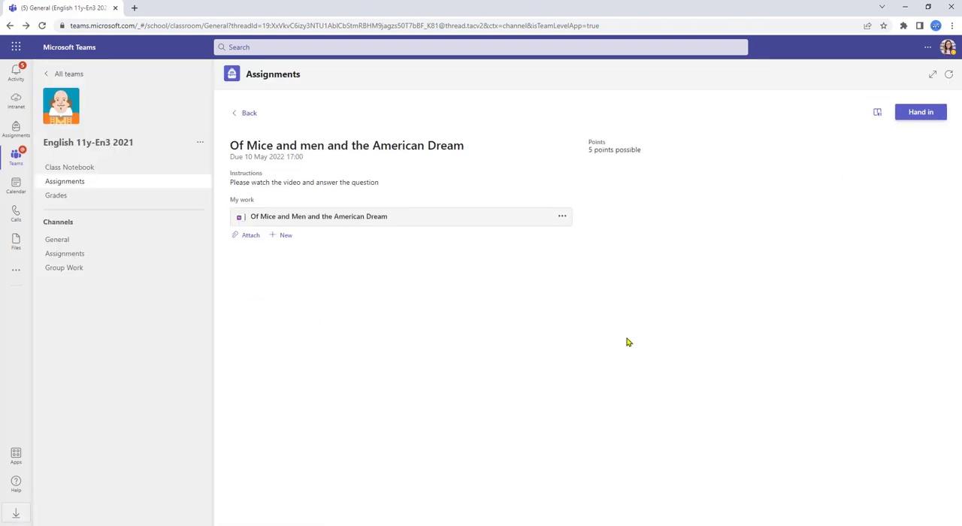
click(920, 112)
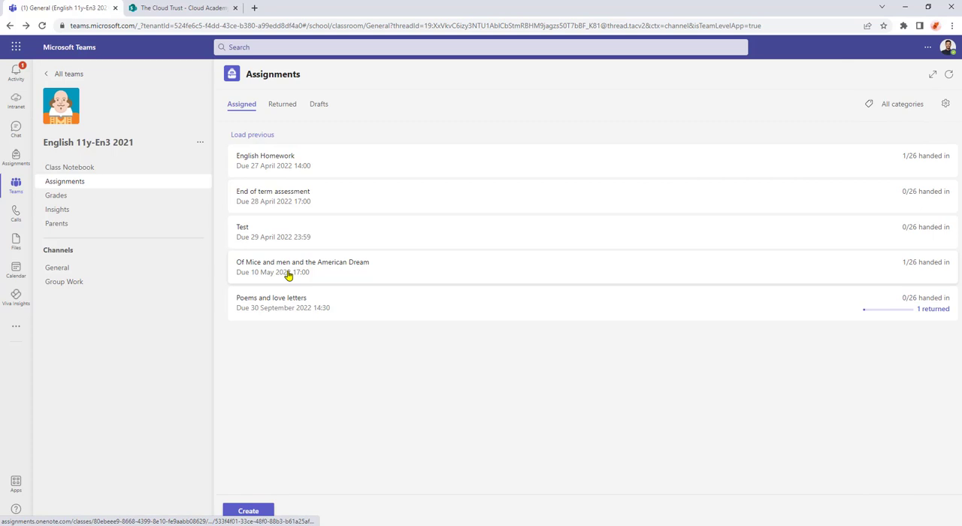
mouse_move(286, 344)
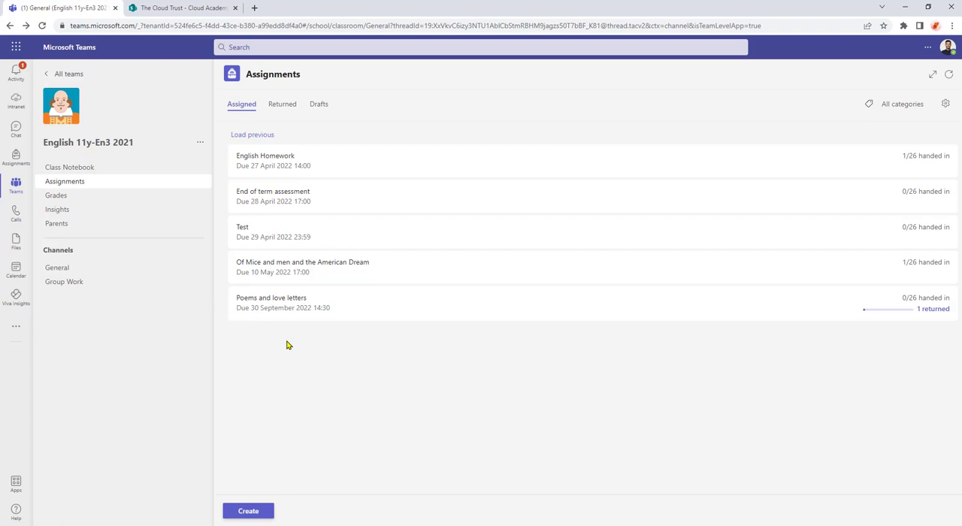
- Open the Of Mice and men assignment and the single student's handed-in notebook page for grading
click(302, 267)
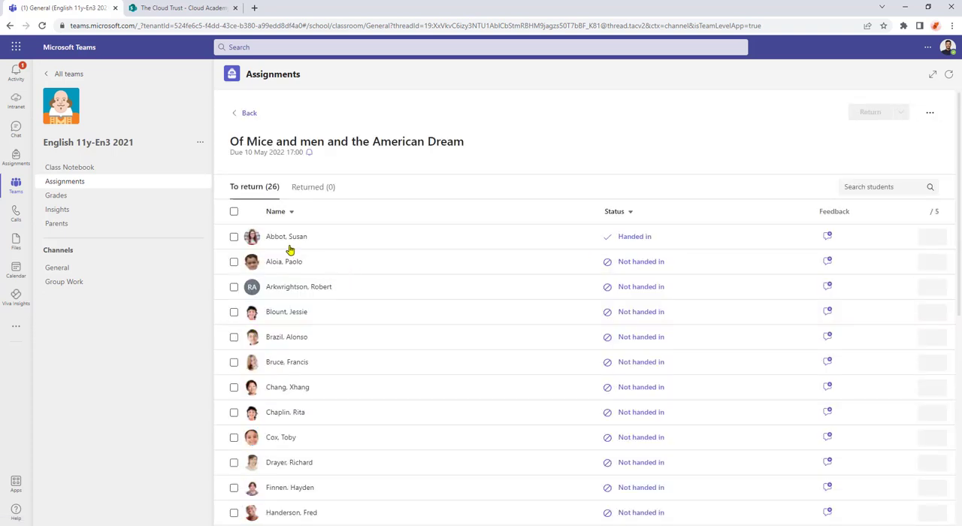
click(633, 236)
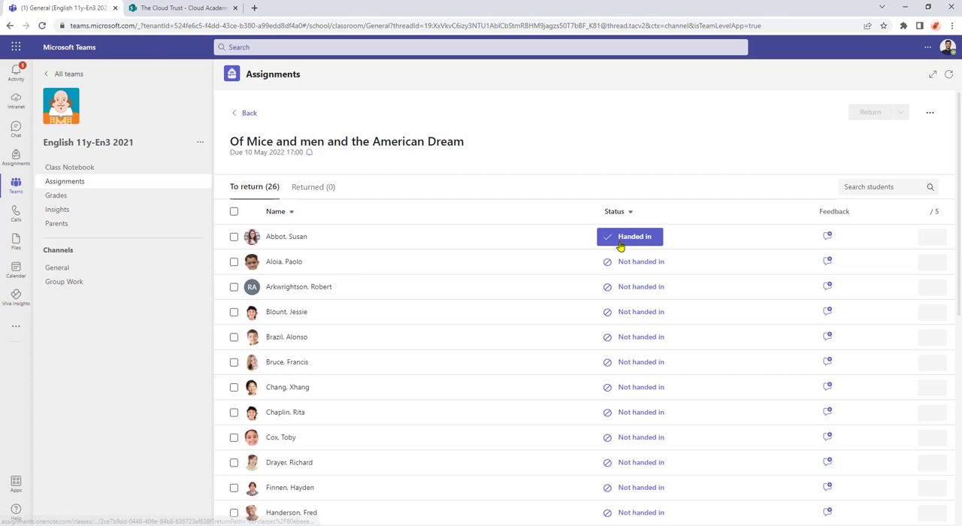
click(630, 236)
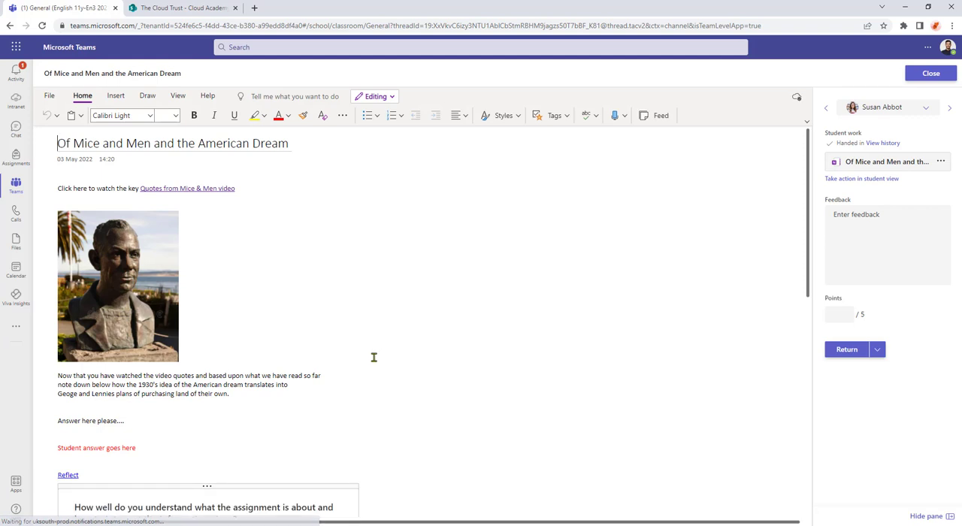
- Scroll to the Reflect card on the student's page and open the detailed check-in results
scroll(down, 3)
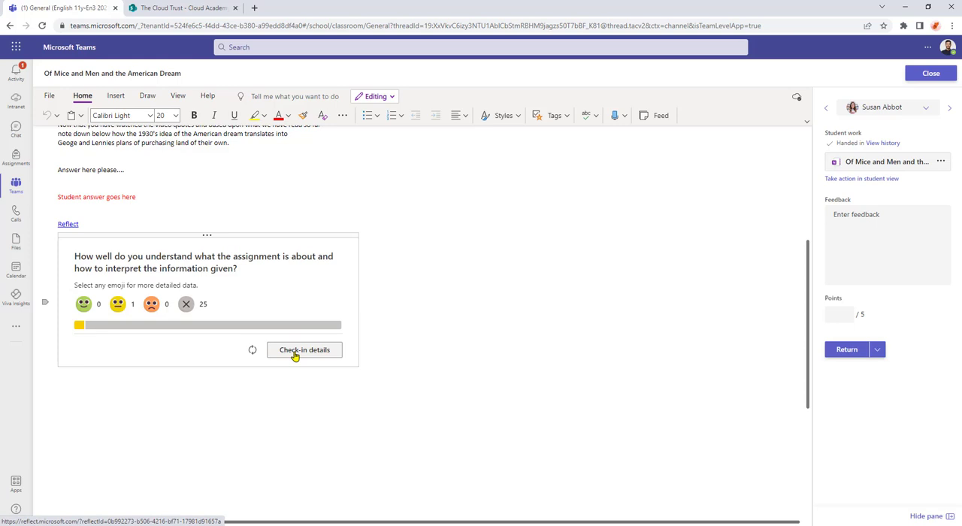
click(304, 349)
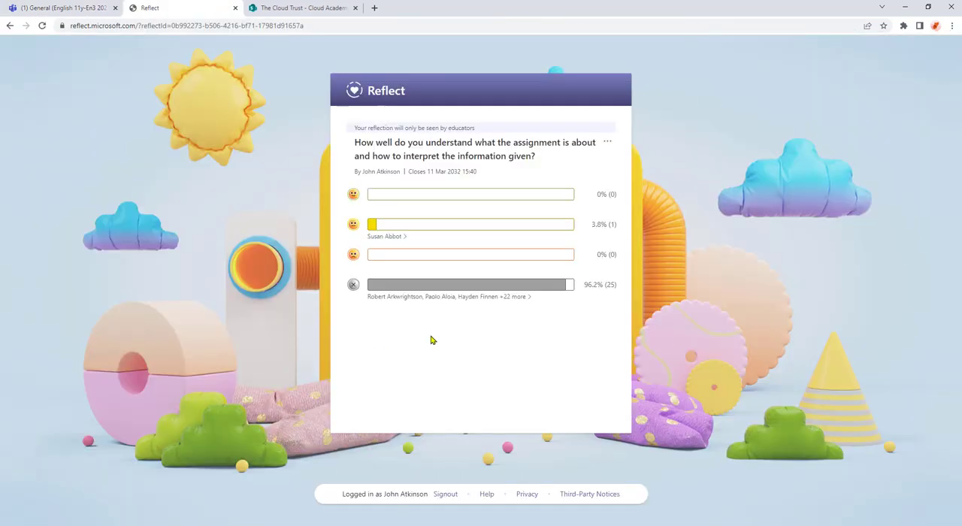
mouse_move(498, 311)
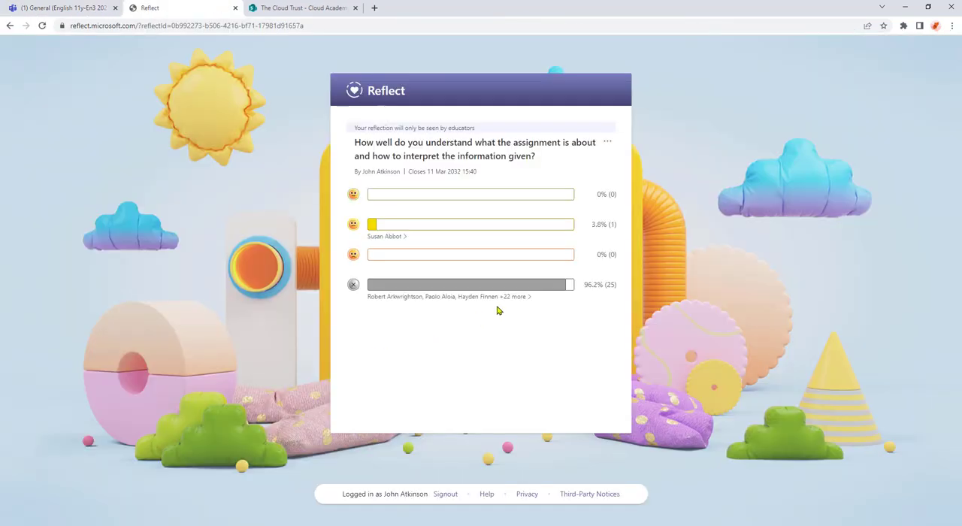
mouse_move(380, 236)
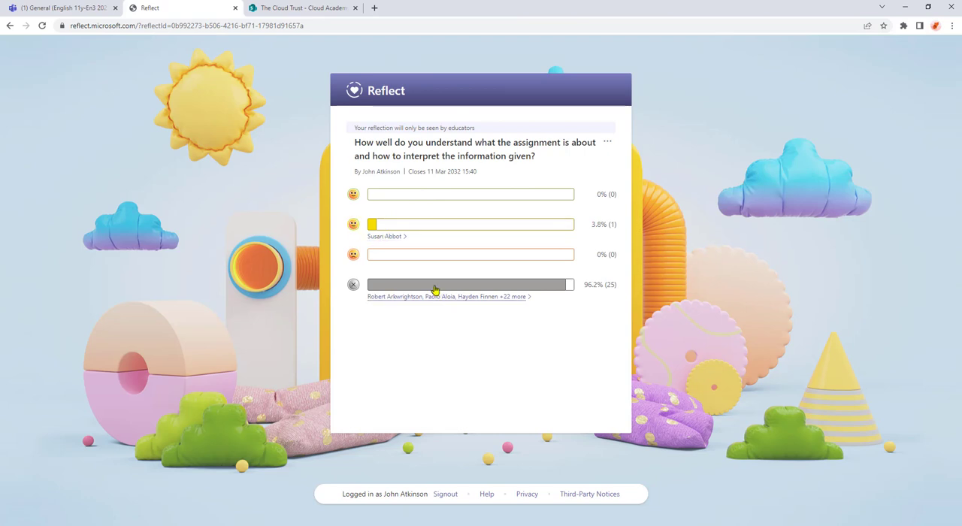
mouse_move(386, 240)
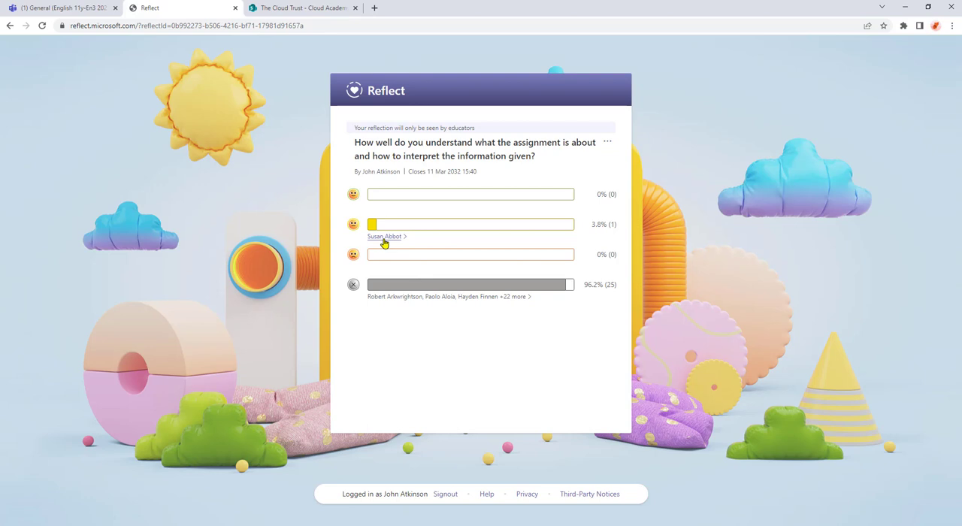
click(385, 236)
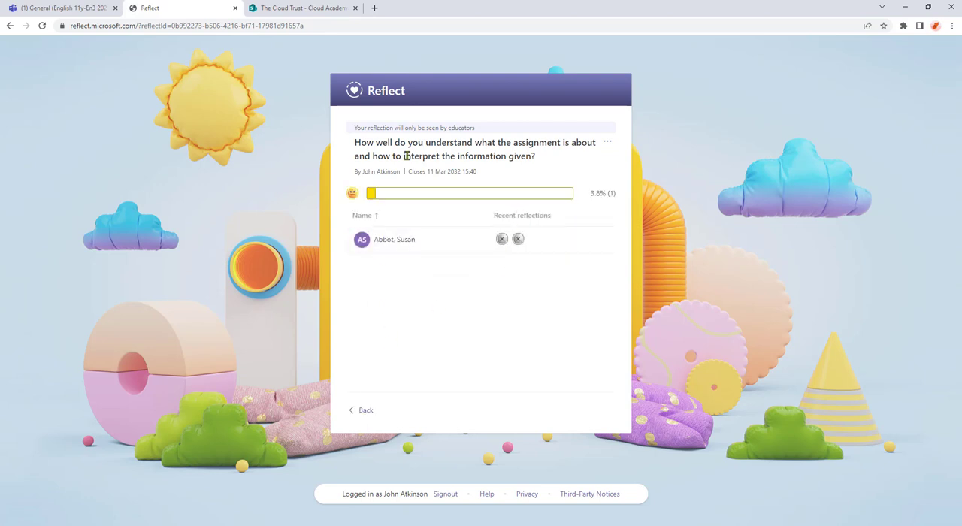
mouse_move(402, 281)
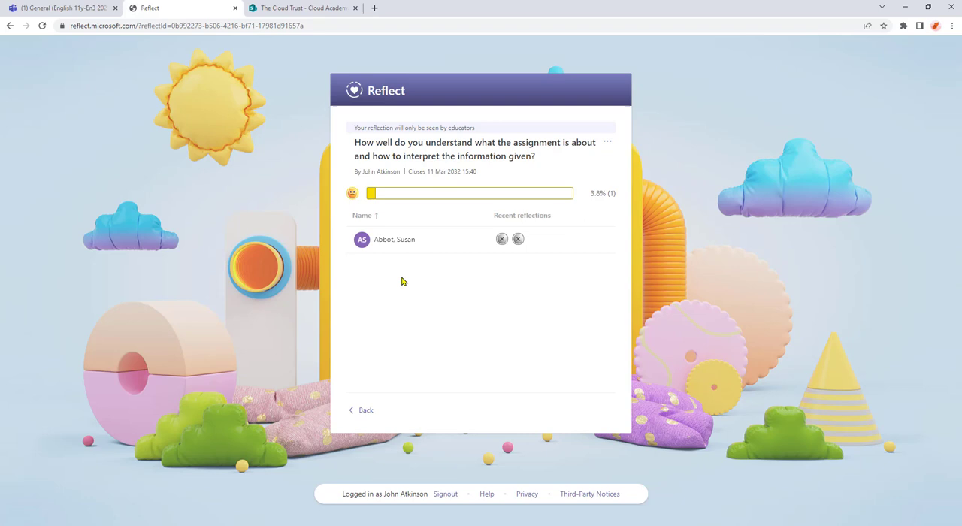
mouse_move(384, 381)
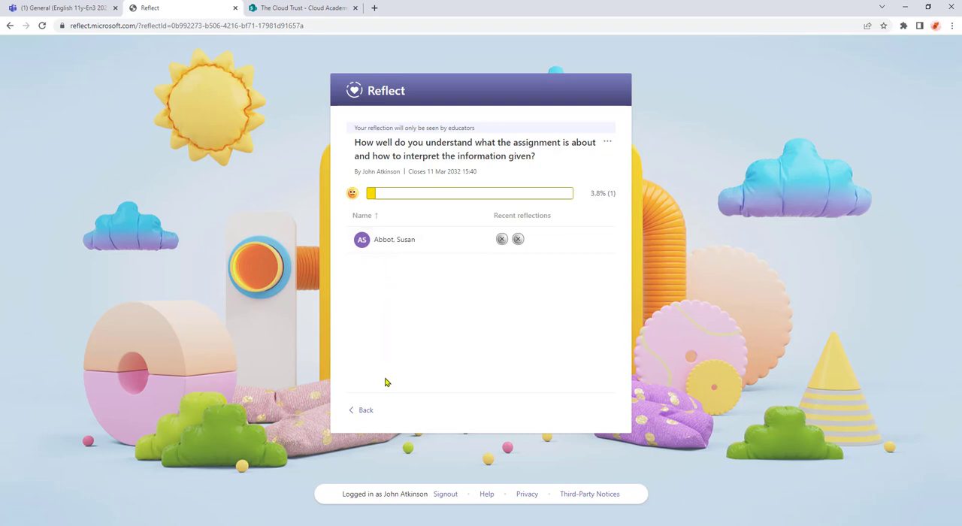
mouse_move(390, 366)
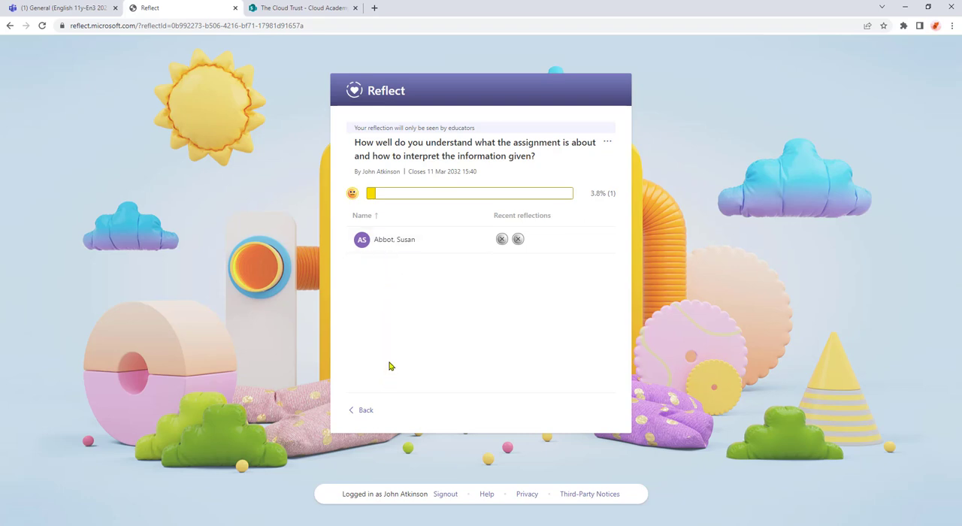
mouse_move(391, 240)
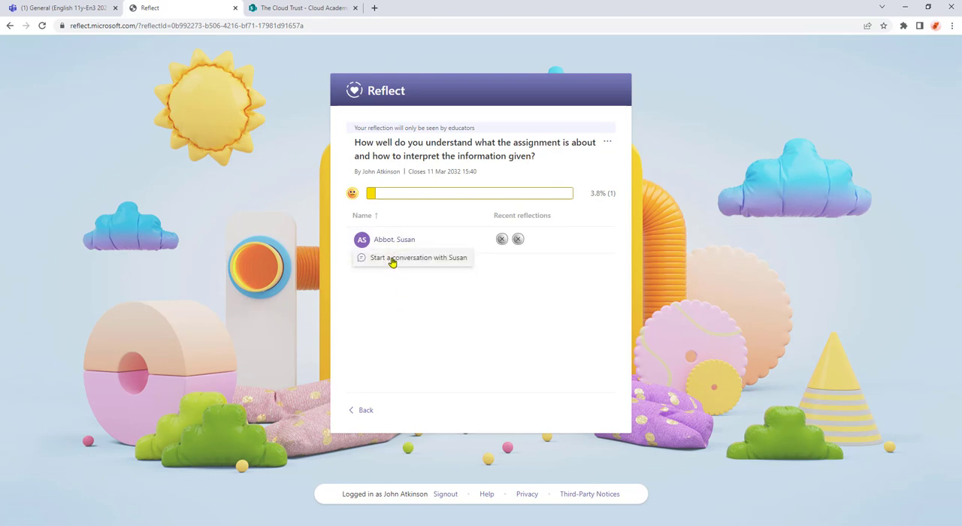
mouse_move(505, 249)
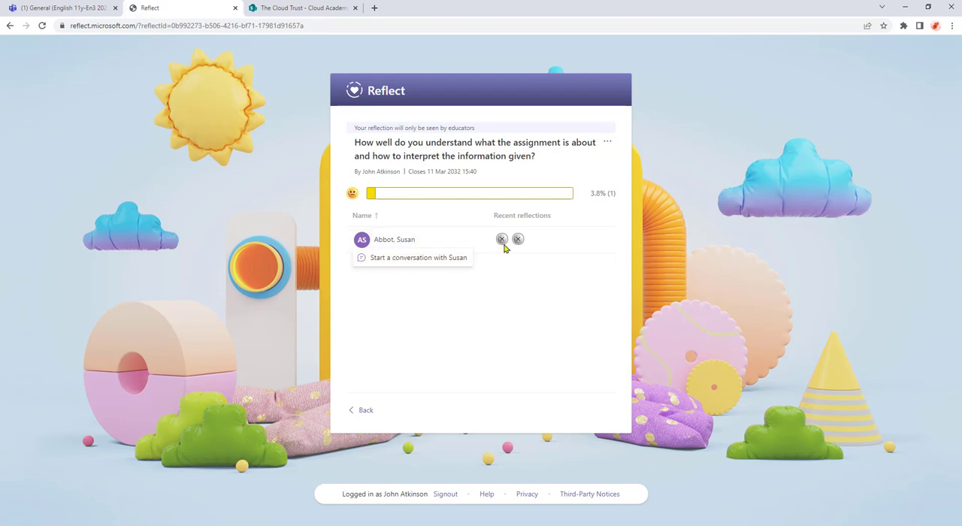
mouse_move(542, 243)
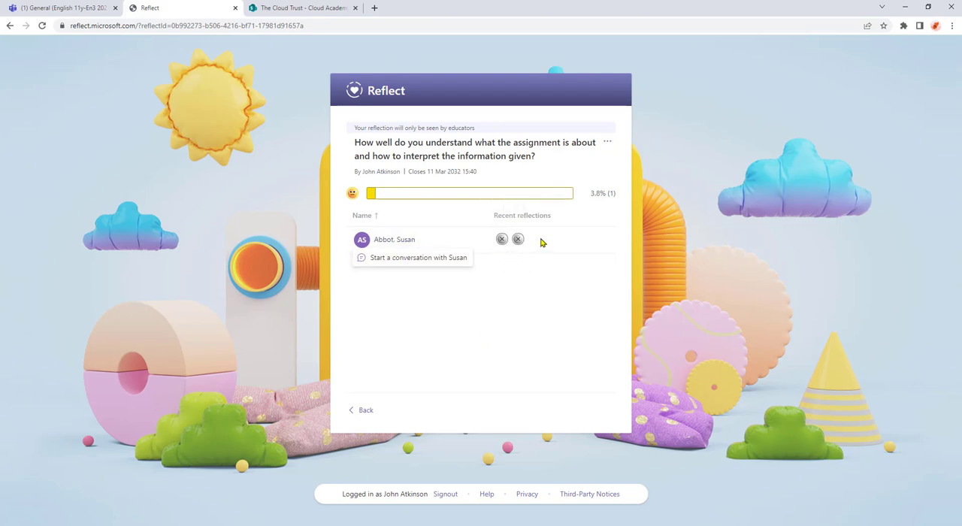
mouse_move(545, 243)
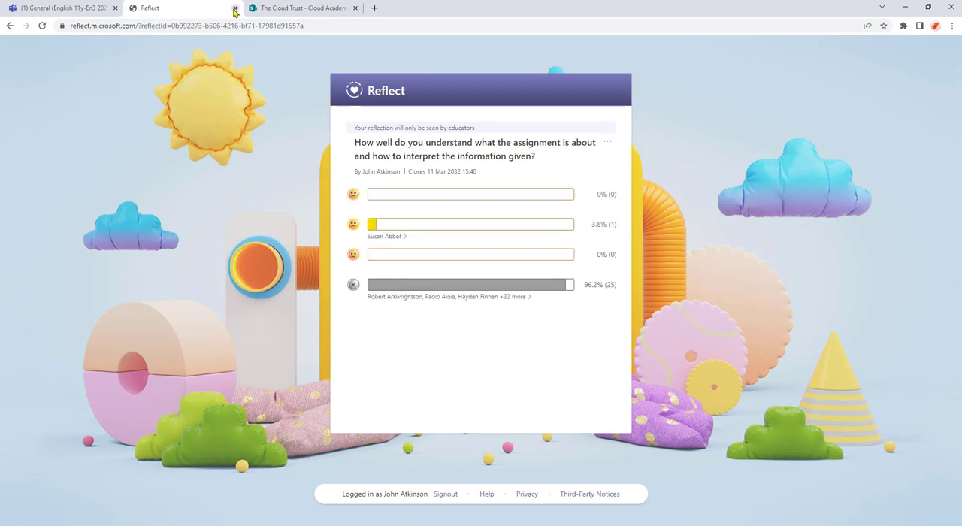
click(236, 7)
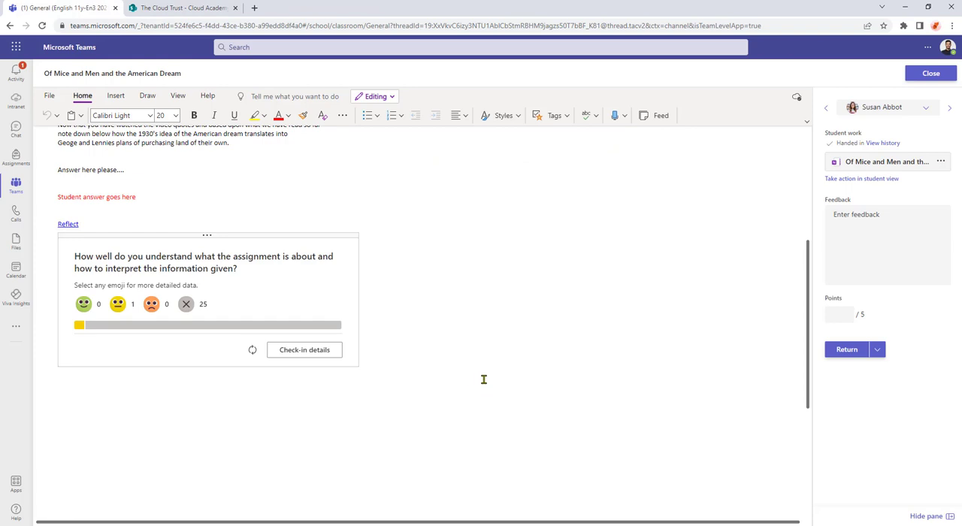
mouse_move(335, 364)
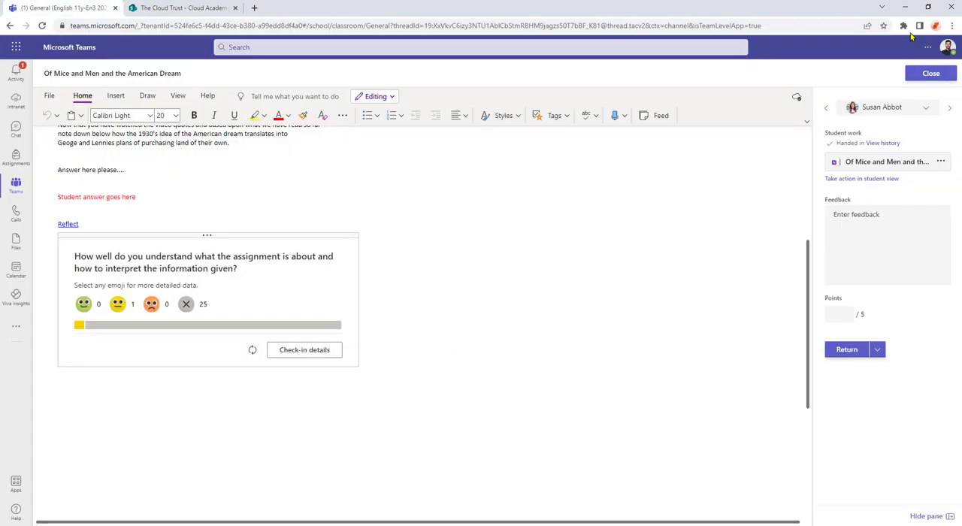
- Leave the student review and open the check-in results from the team's Class Notebook page
click(930, 73)
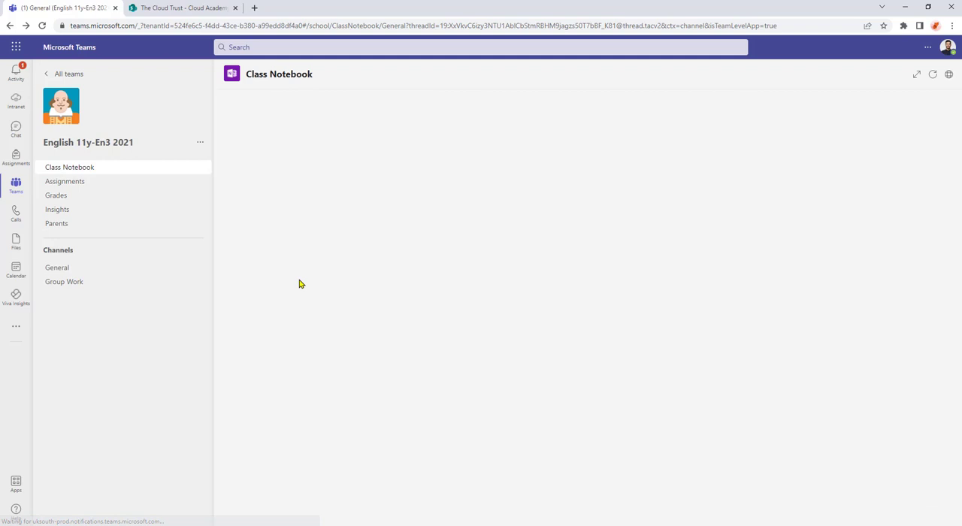
click(70, 167)
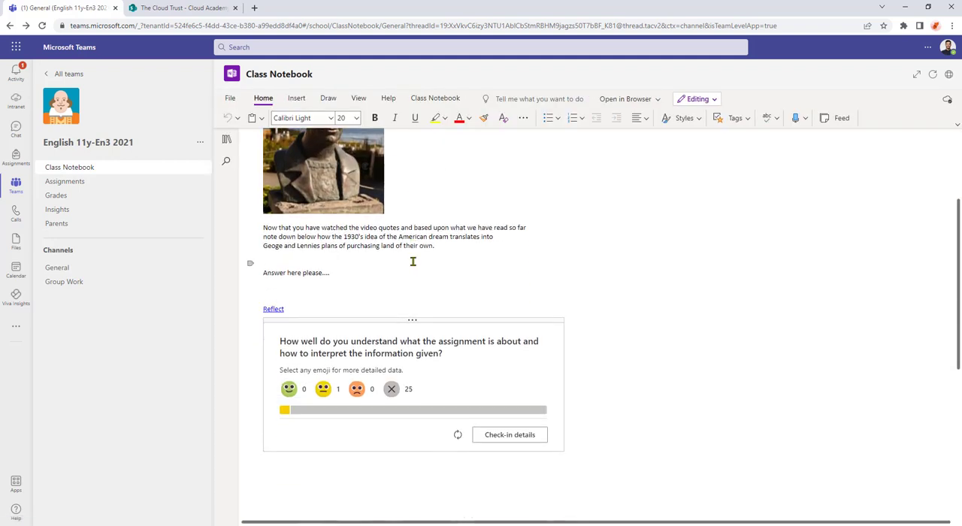
scroll(down, 3)
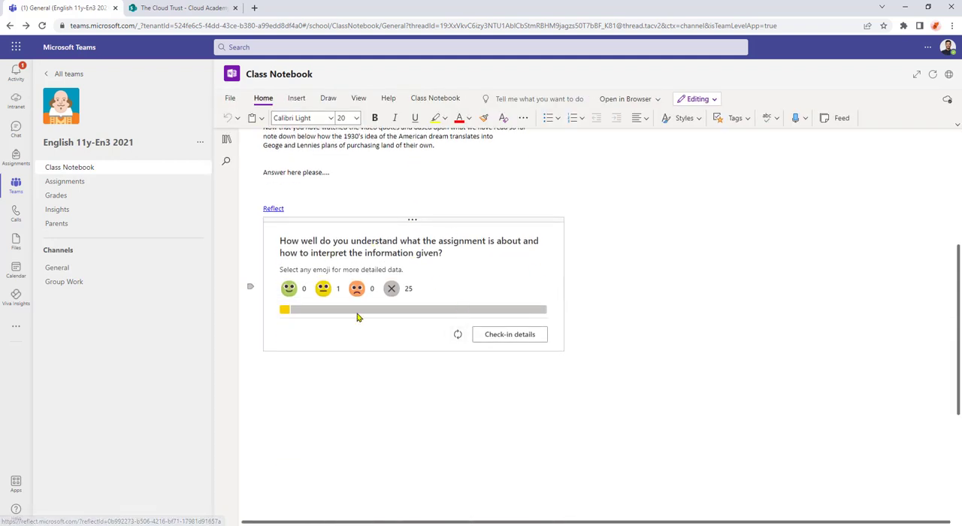
mouse_move(457, 334)
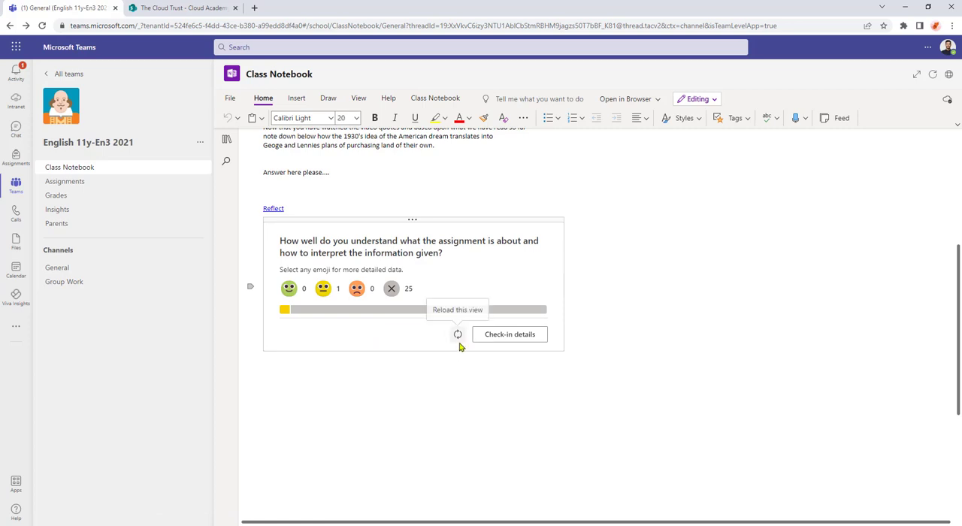
mouse_move(510, 333)
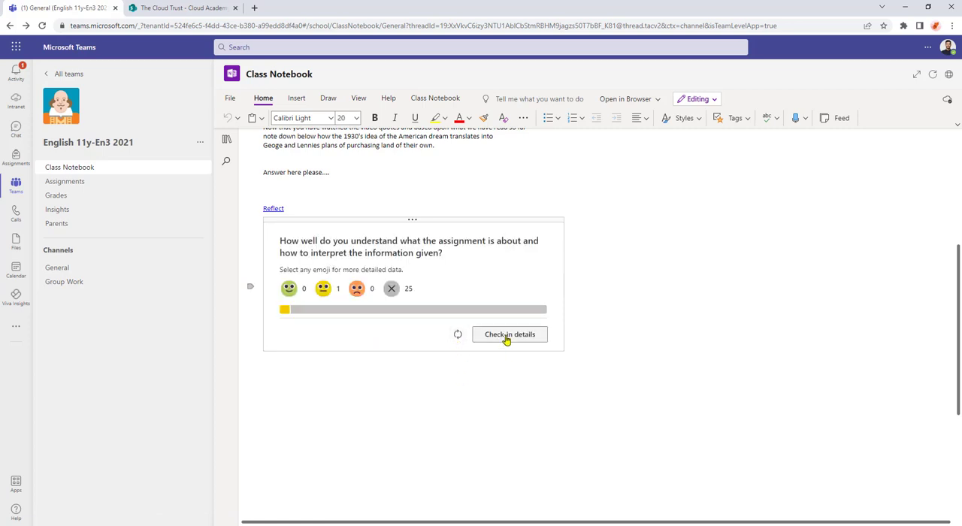
click(510, 333)
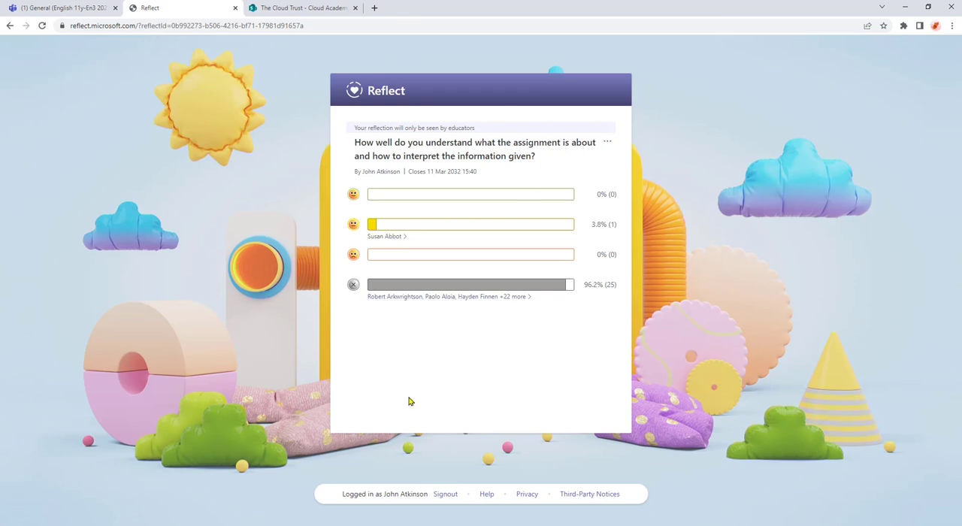
mouse_move(575, 298)
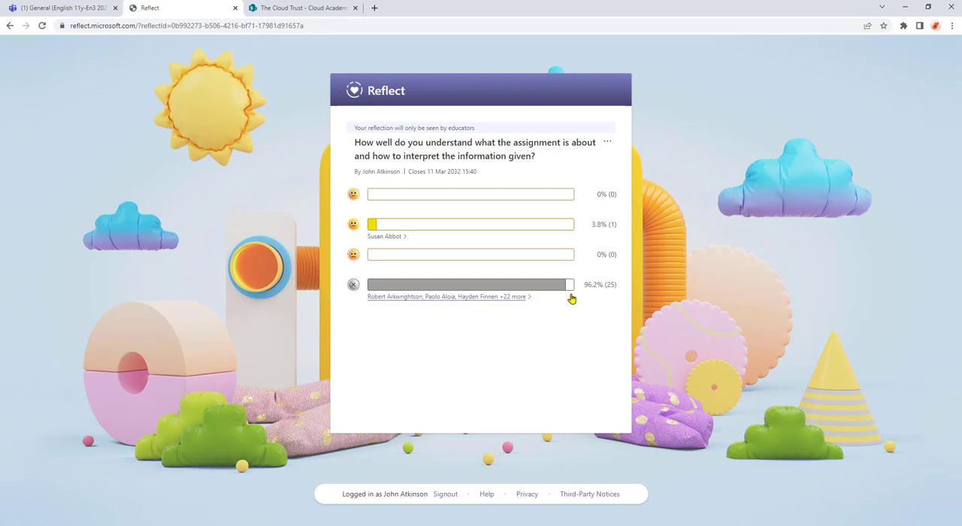
mouse_move(507, 297)
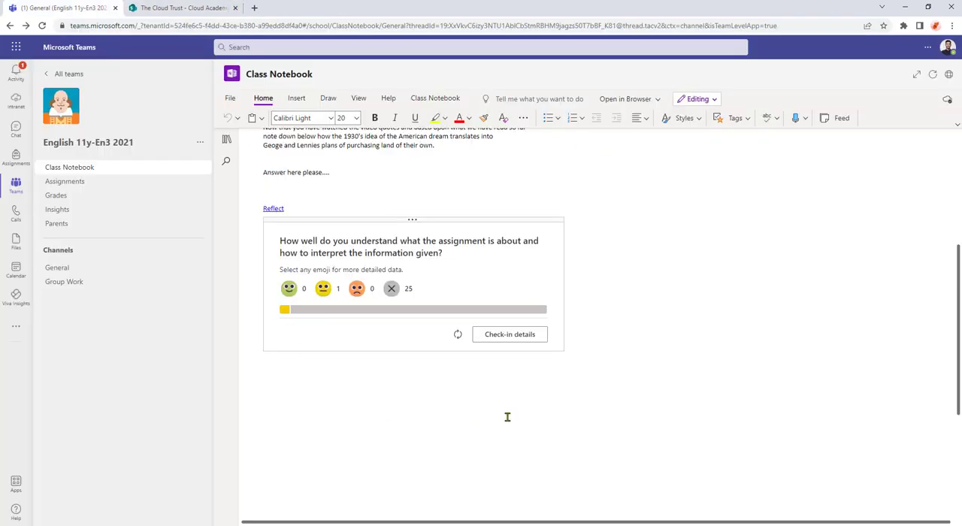
- Start a new Reflect check-in on the Class Notebook page via the teacher tools ribbon
click(434, 98)
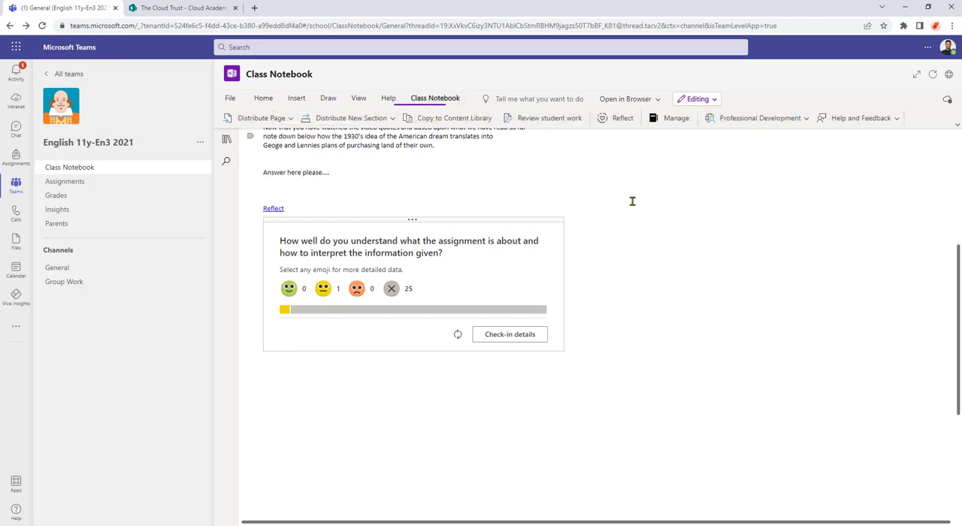
click(622, 117)
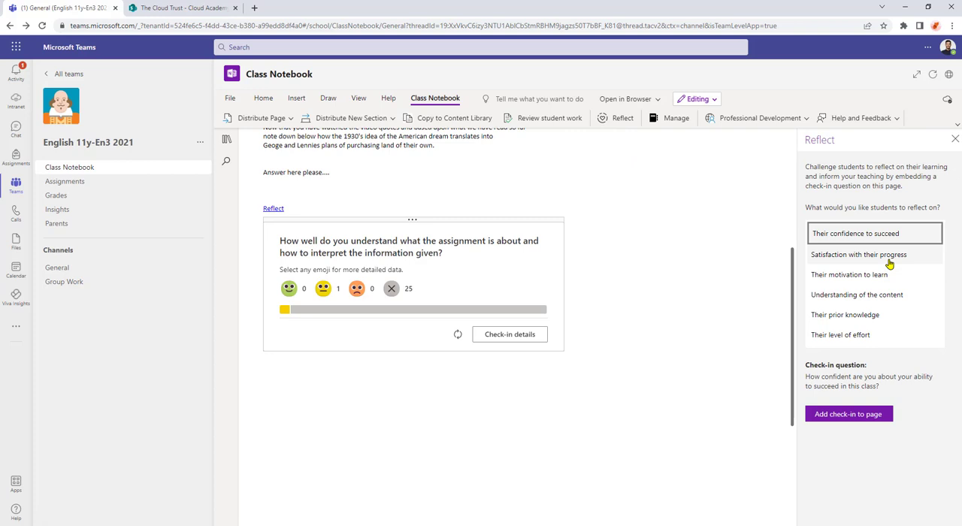
mouse_move(890, 263)
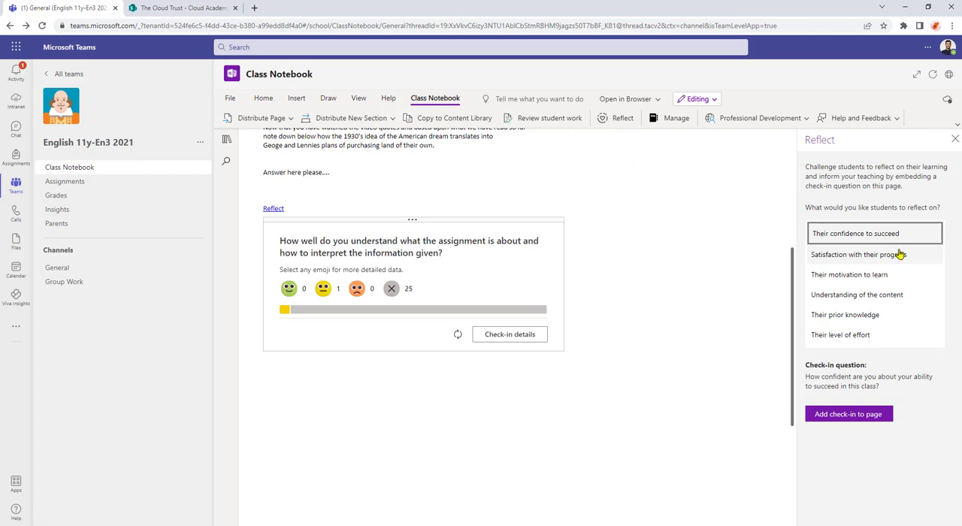
mouse_move(716, 346)
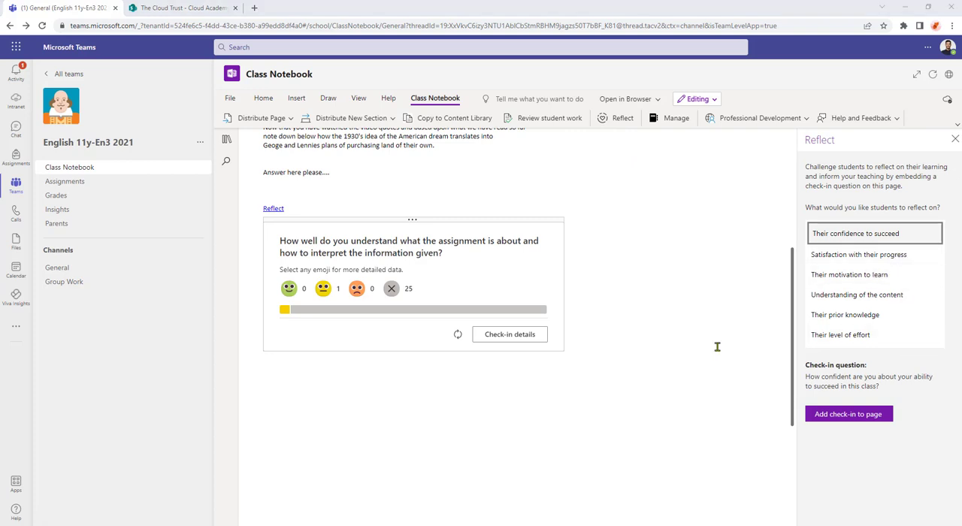